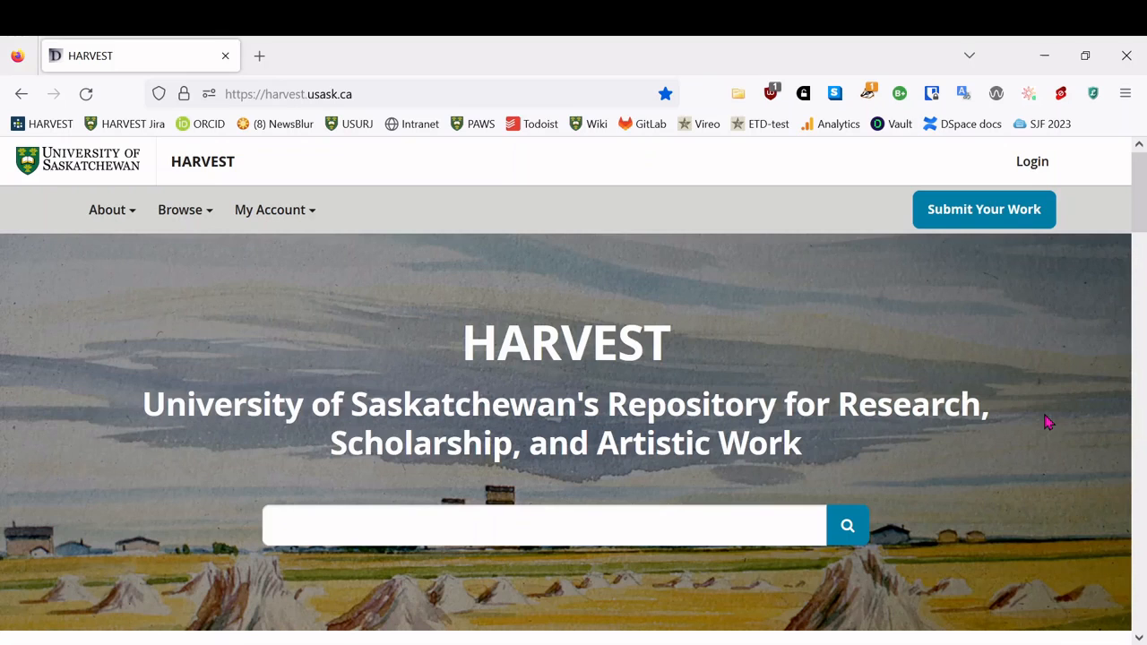
pyautogui.moveTo(1049, 397)
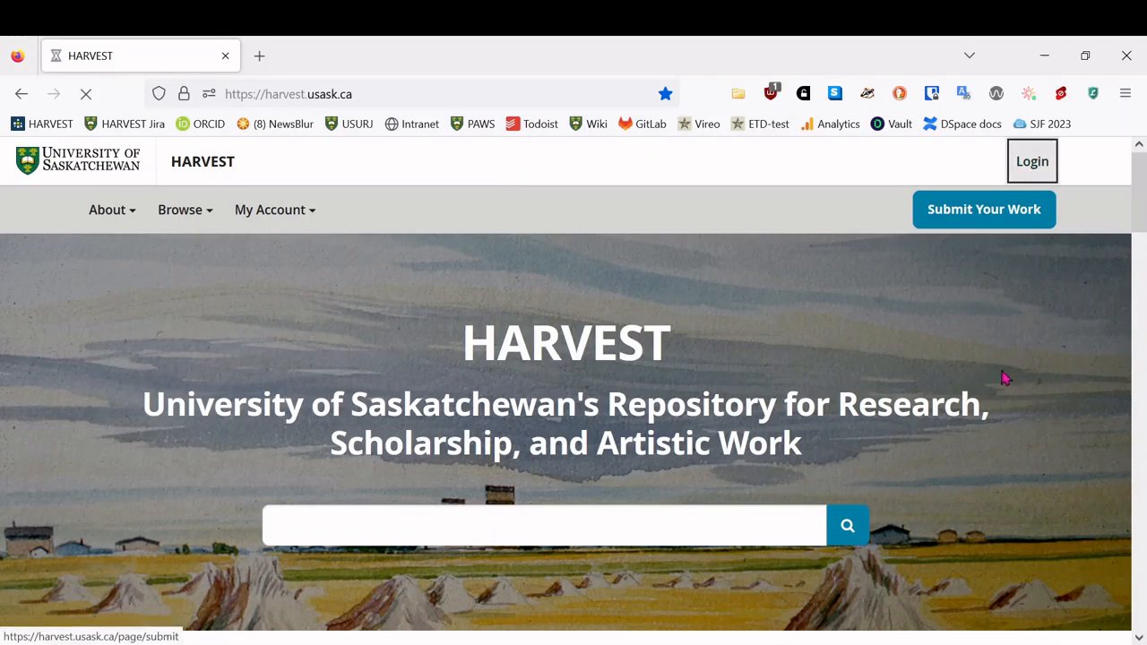
# - Log in to HARVEST and bring up the Submit Your Work deposit instructions
pyautogui.click(1031, 162)
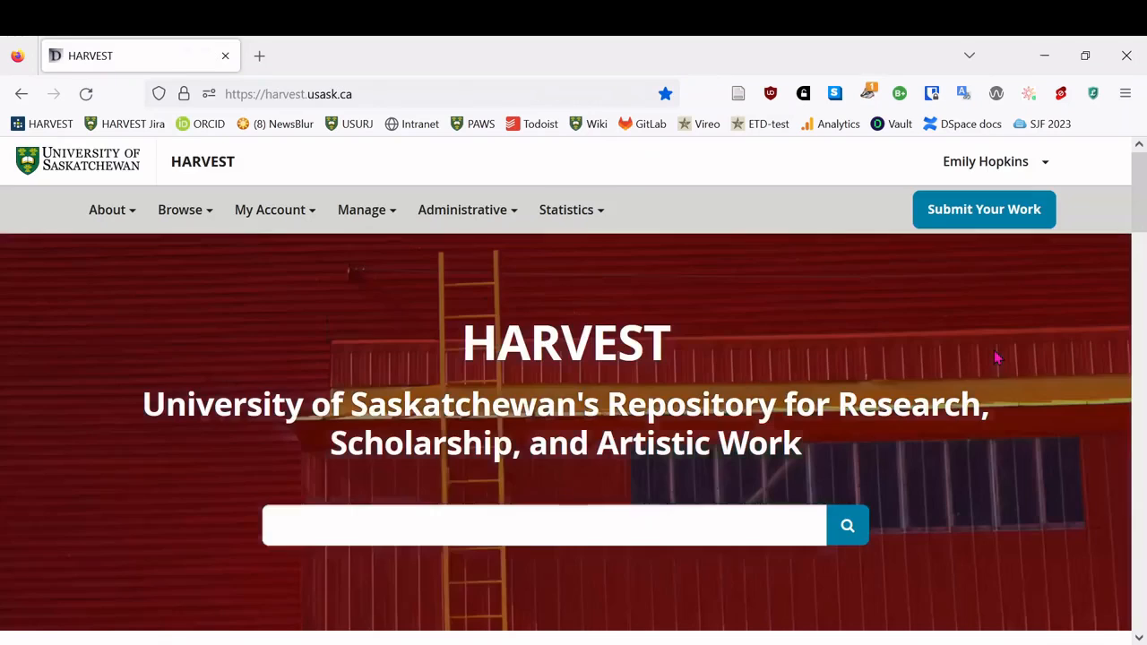
pyautogui.click(983, 209)
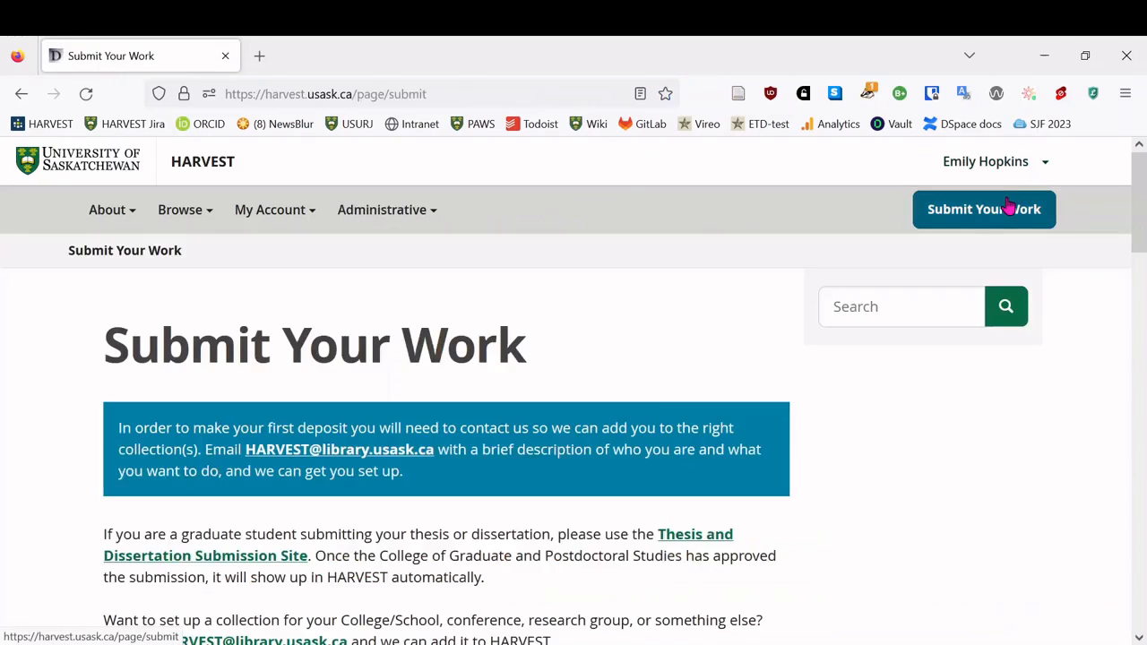
pyautogui.scroll(-3)
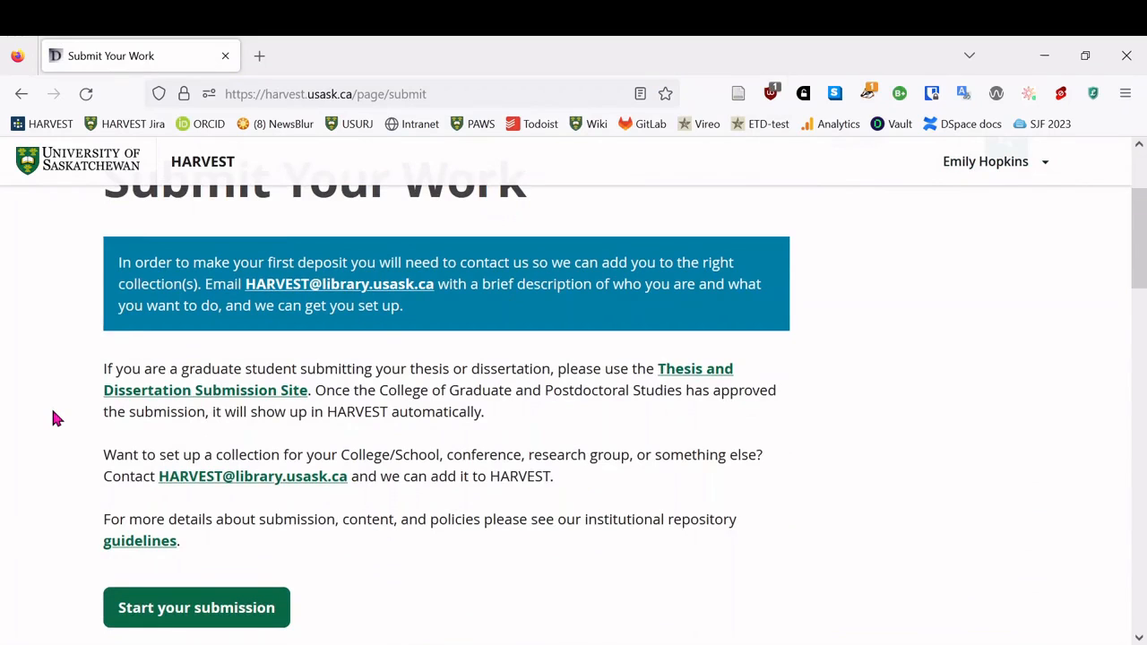
pyautogui.moveTo(211, 507)
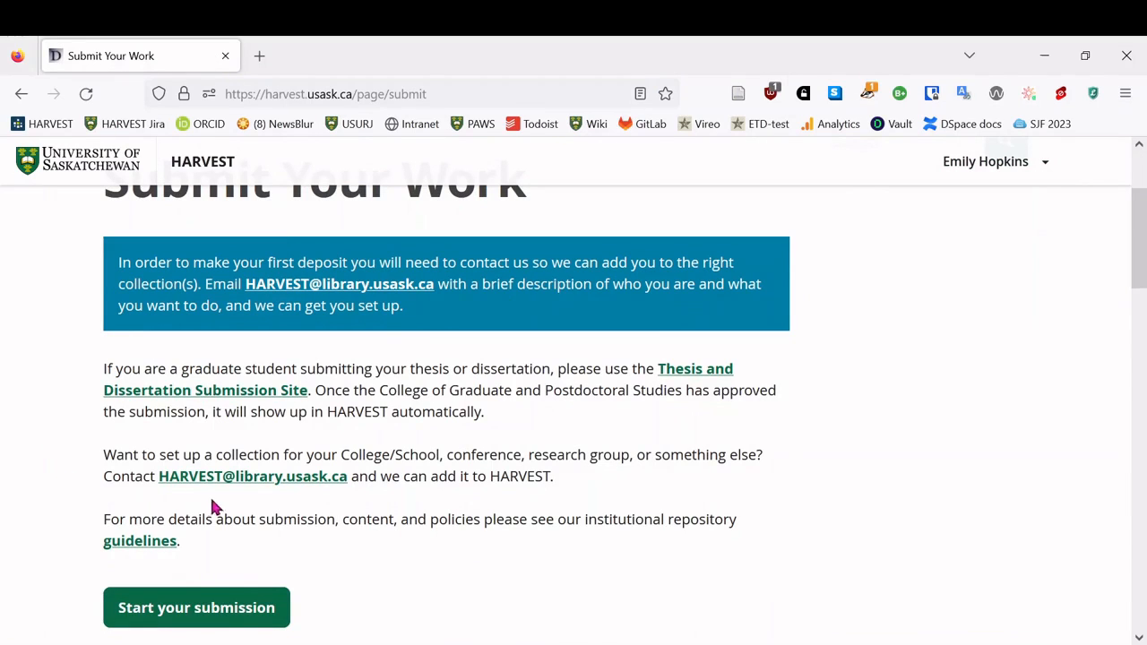
pyautogui.moveTo(253, 475)
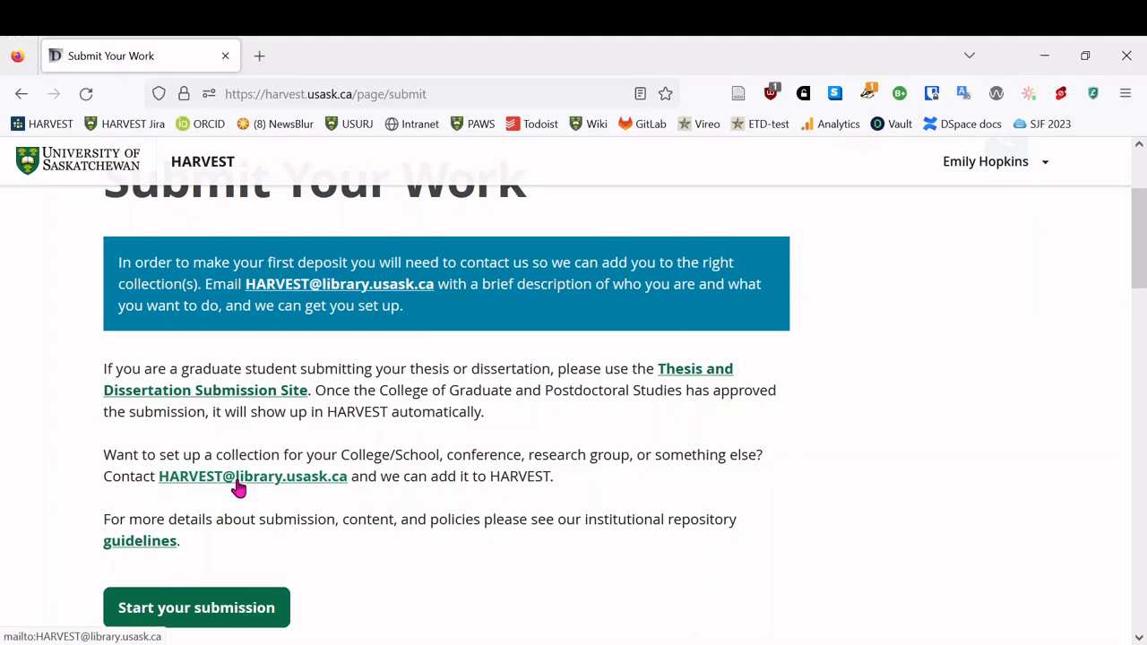
pyautogui.moveTo(231, 499)
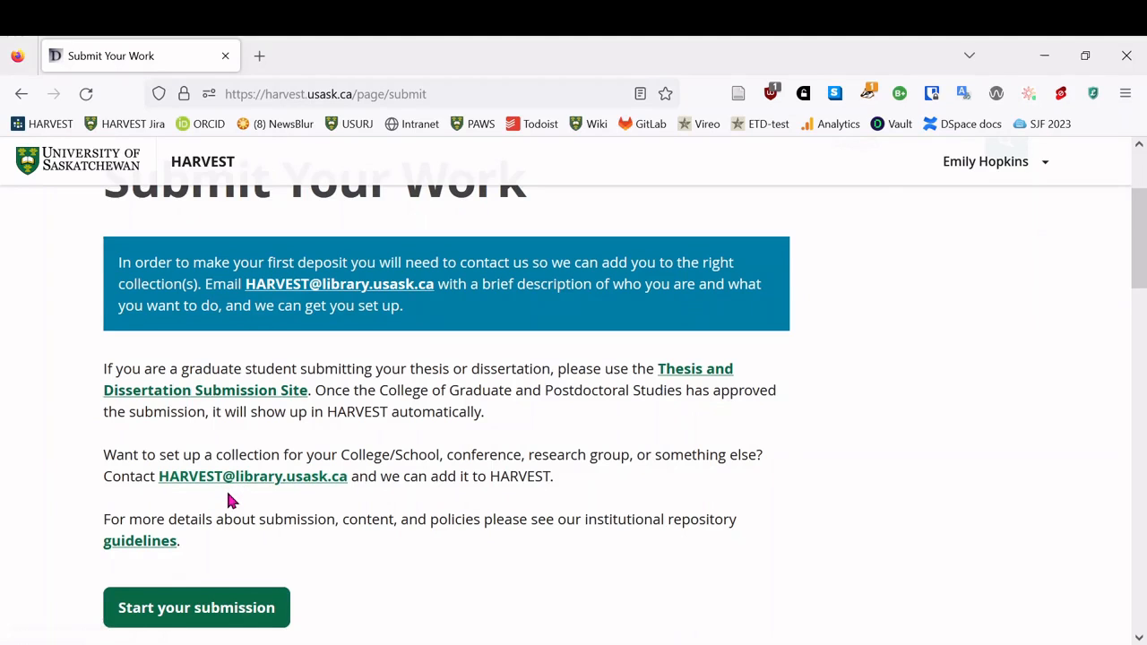
# - Begin a submission in the Undergraduate Research > SURE collection, reaching Describe Item
pyautogui.click(196, 607)
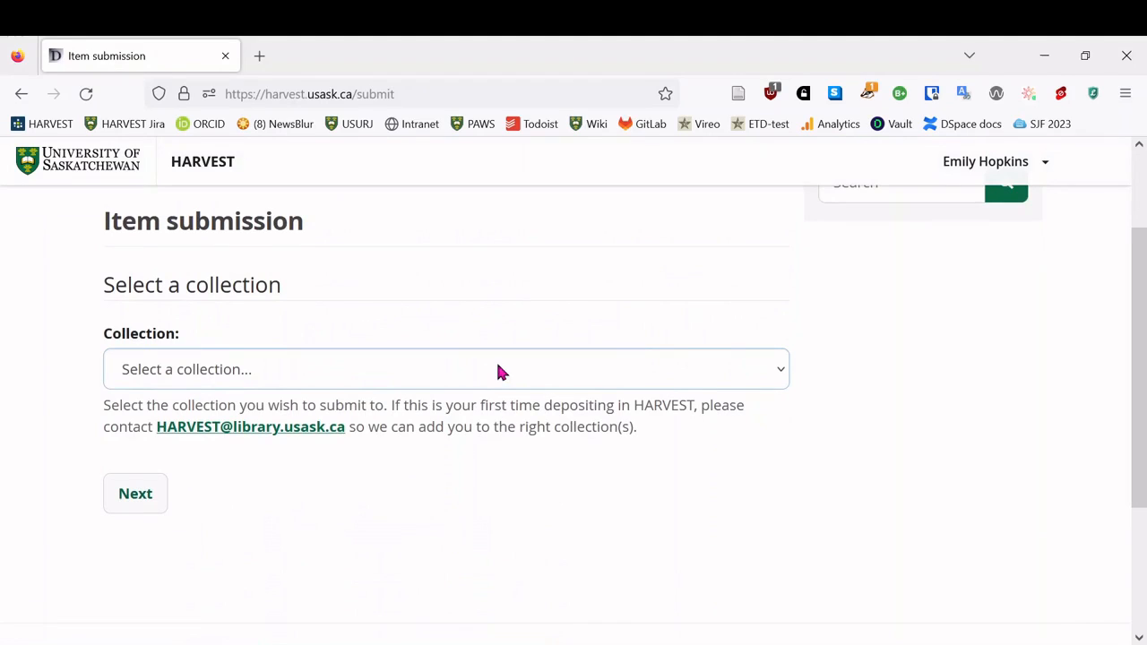
pyautogui.moveTo(472, 526)
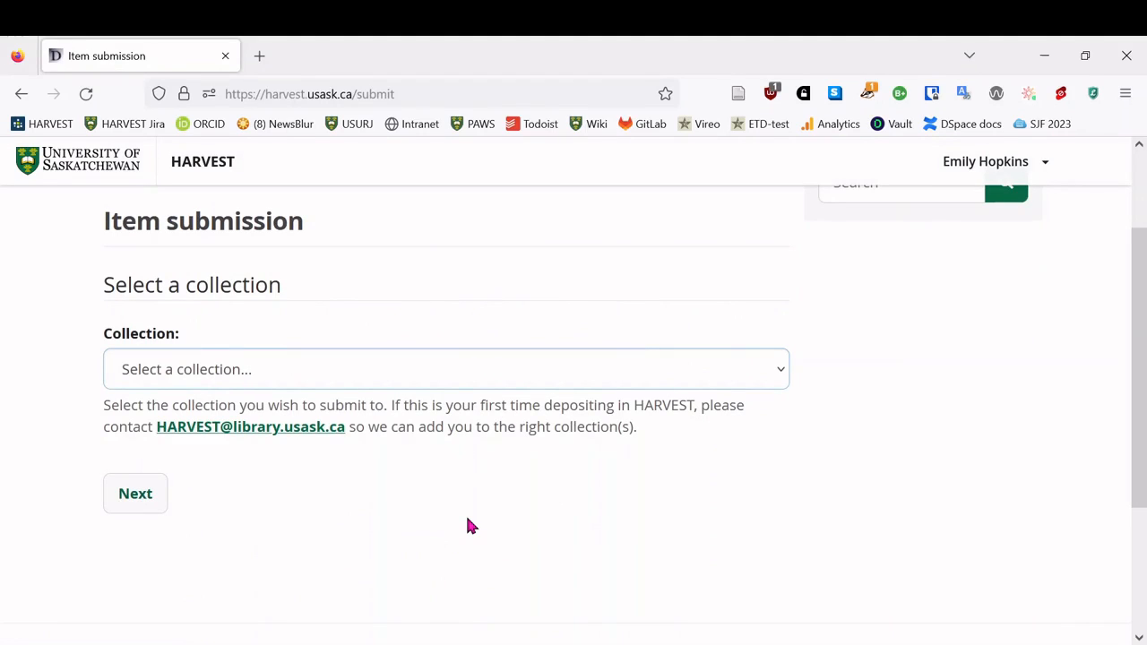
pyautogui.moveTo(396, 540)
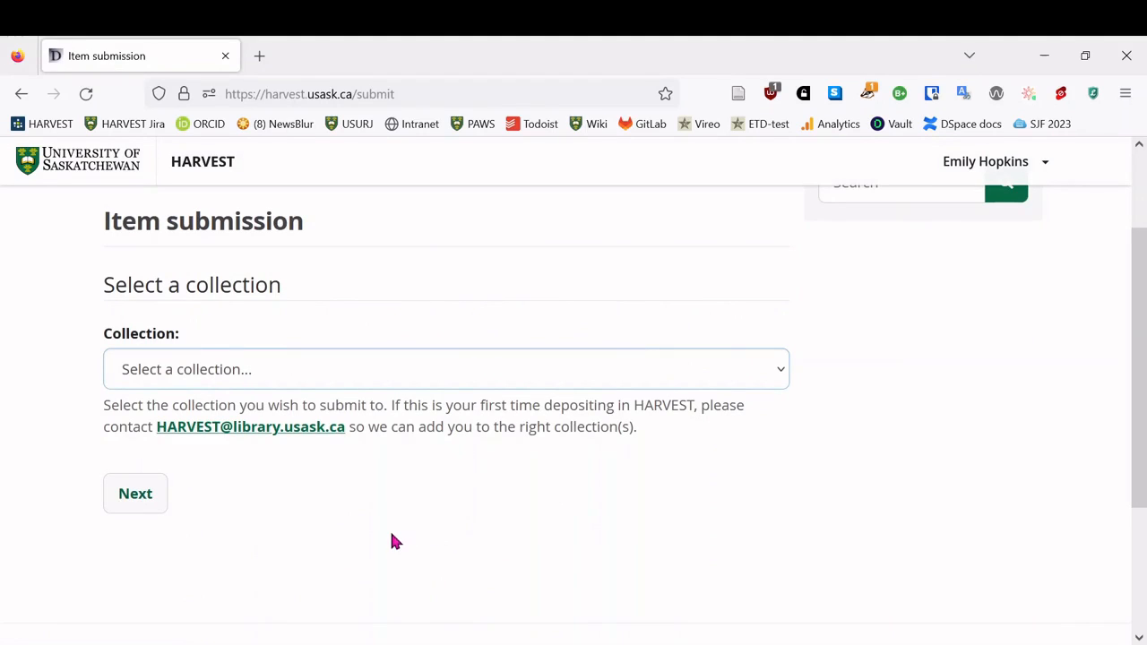
pyautogui.moveTo(376, 536)
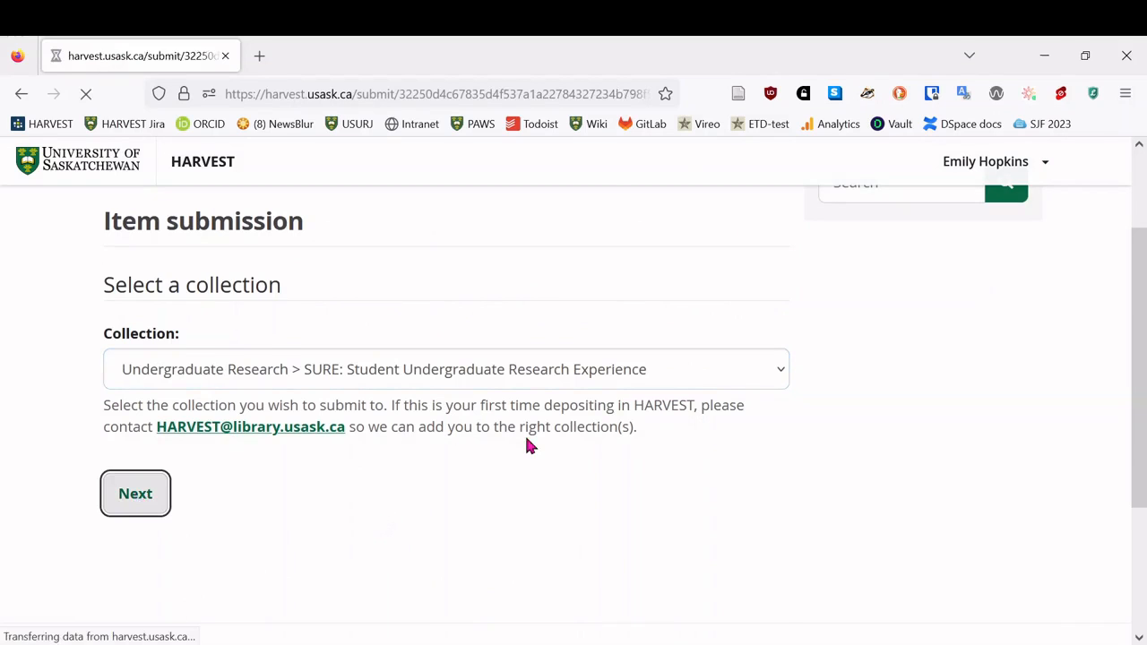
pyautogui.click(134, 493)
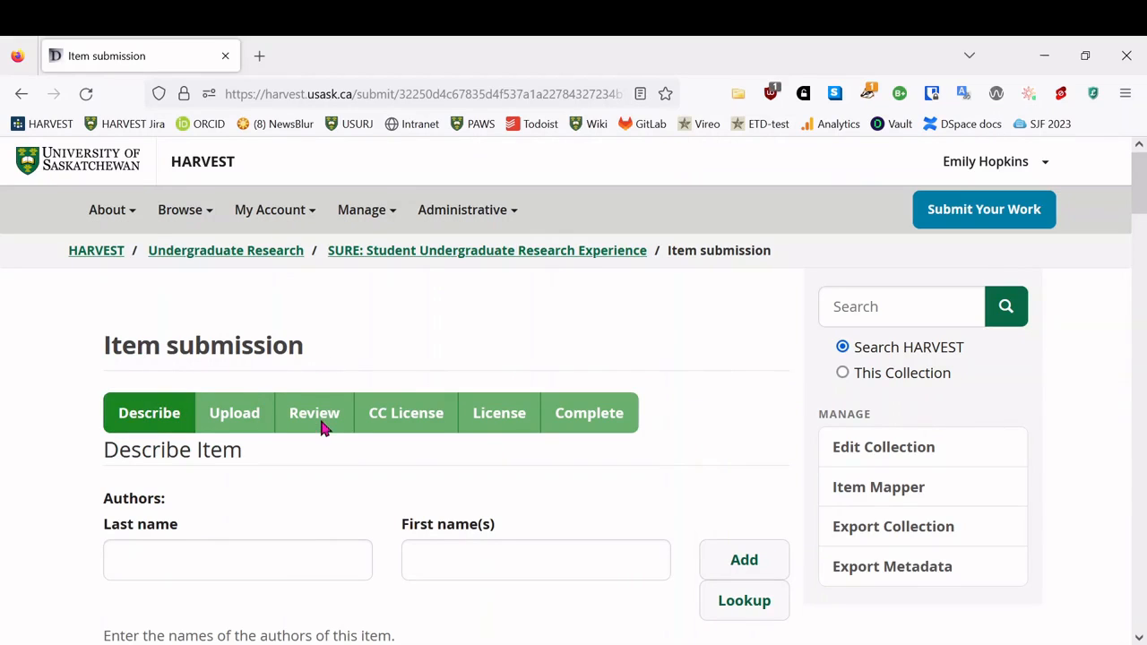
pyautogui.moveTo(428, 417)
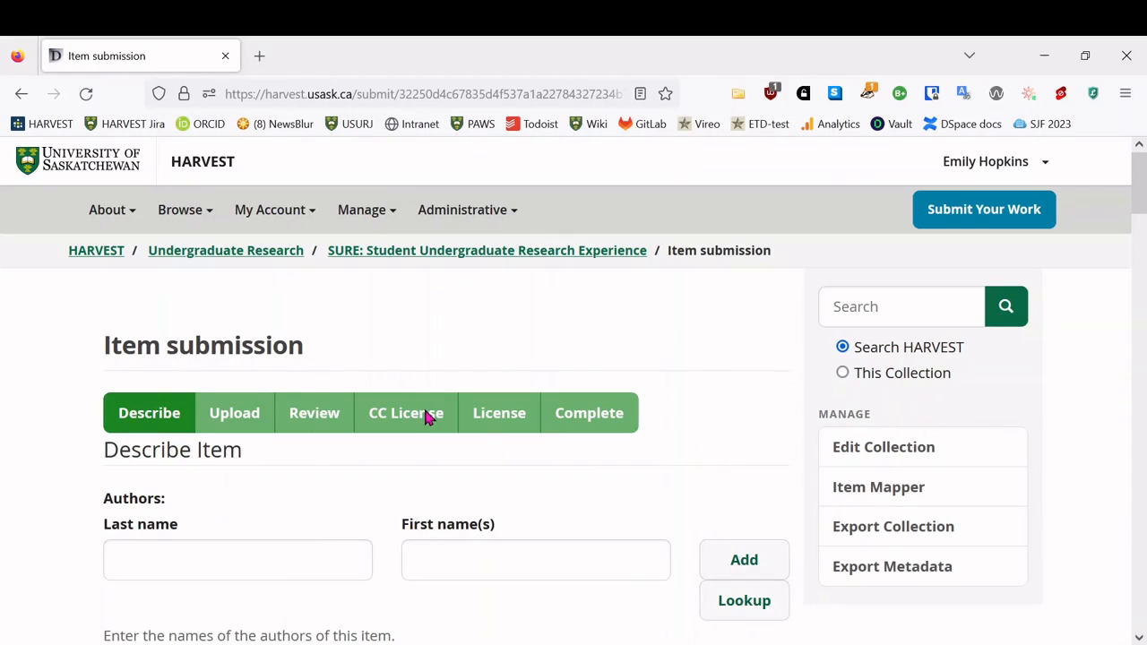
pyautogui.moveTo(607, 433)
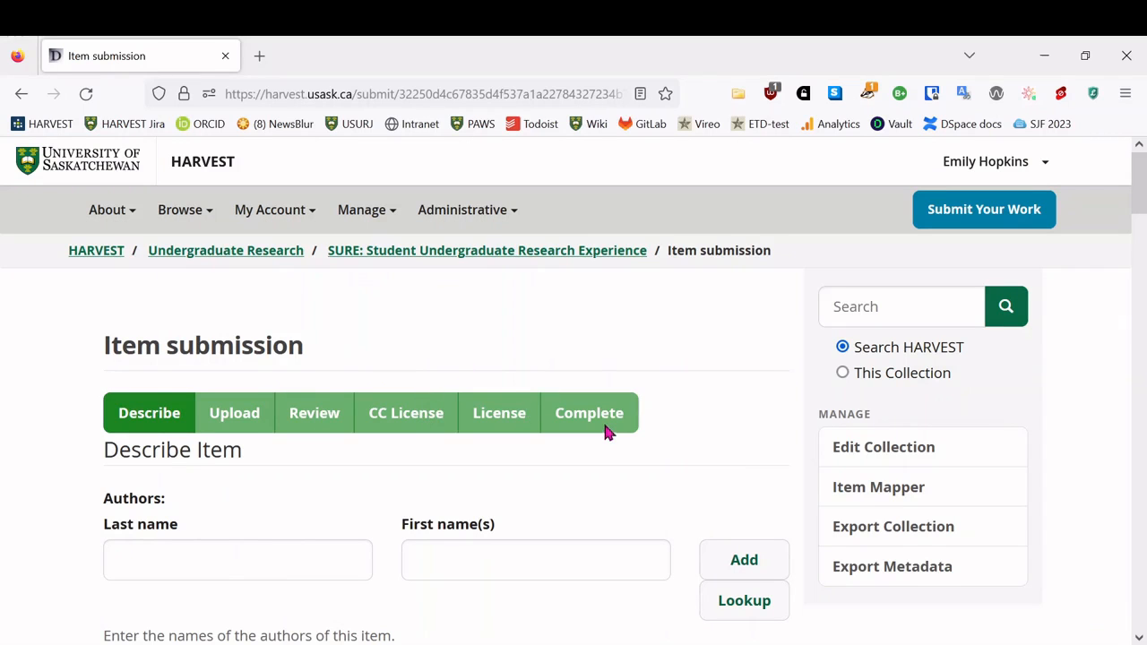
pyautogui.scroll(-3)
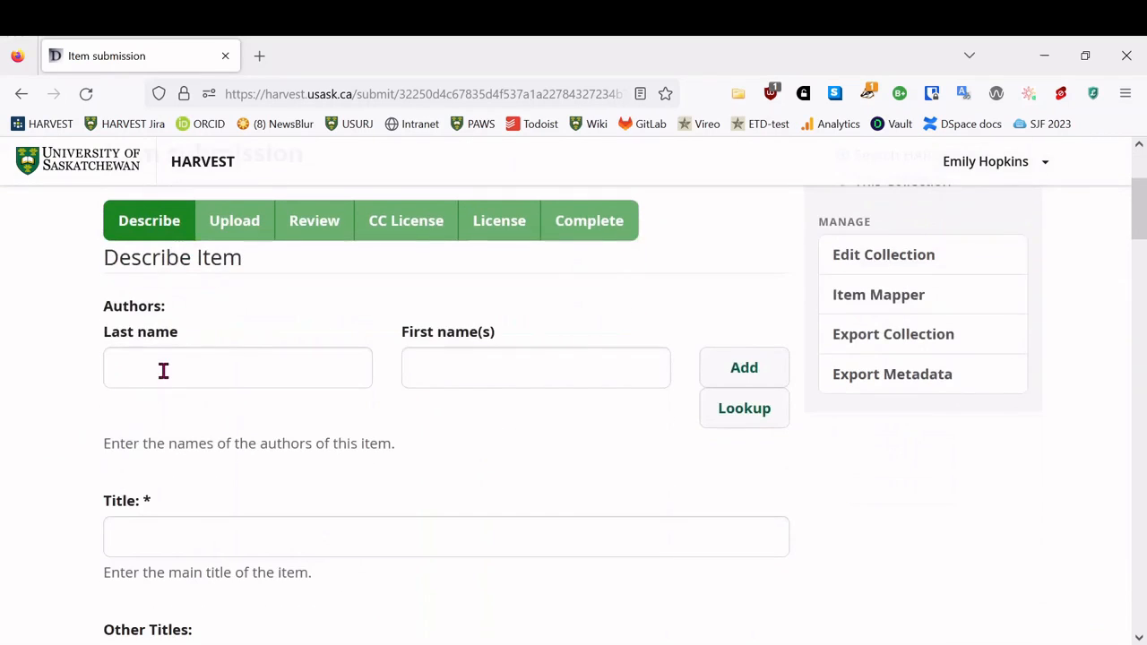
pyautogui.write('Ruiz')
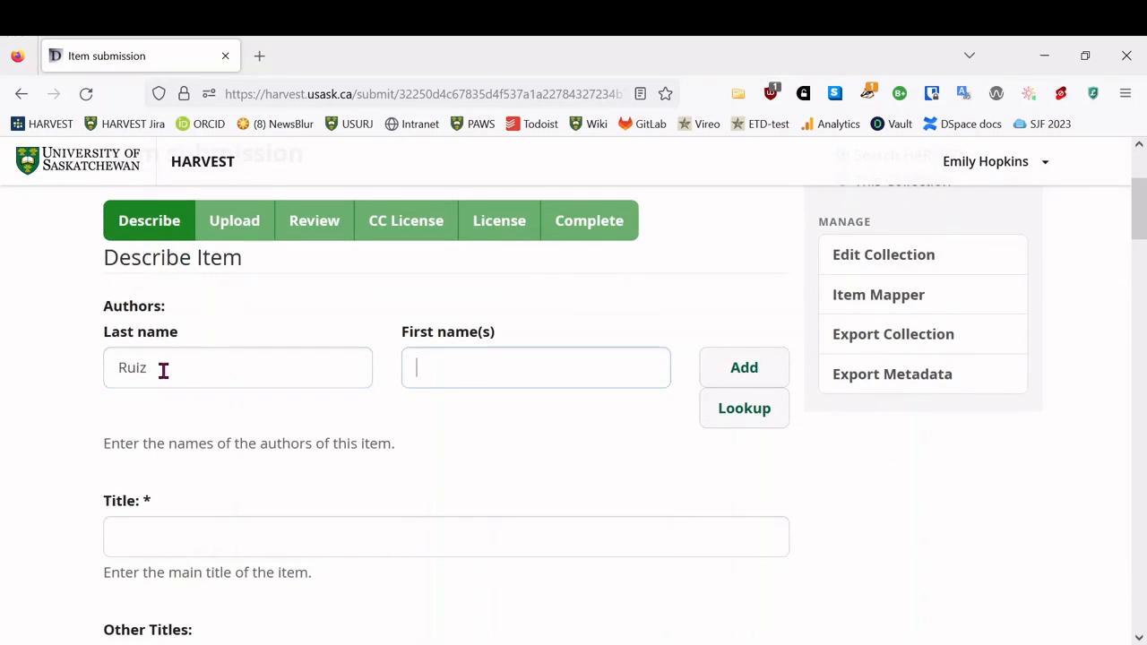
pyautogui.write('Priscila')
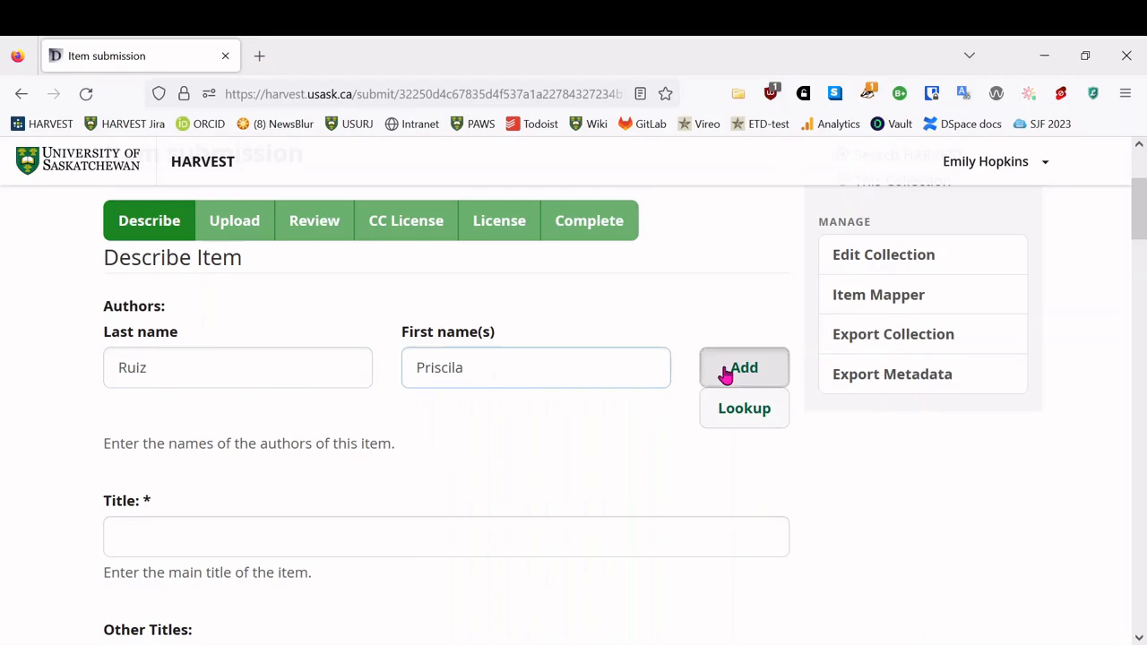
pyautogui.click(744, 367)
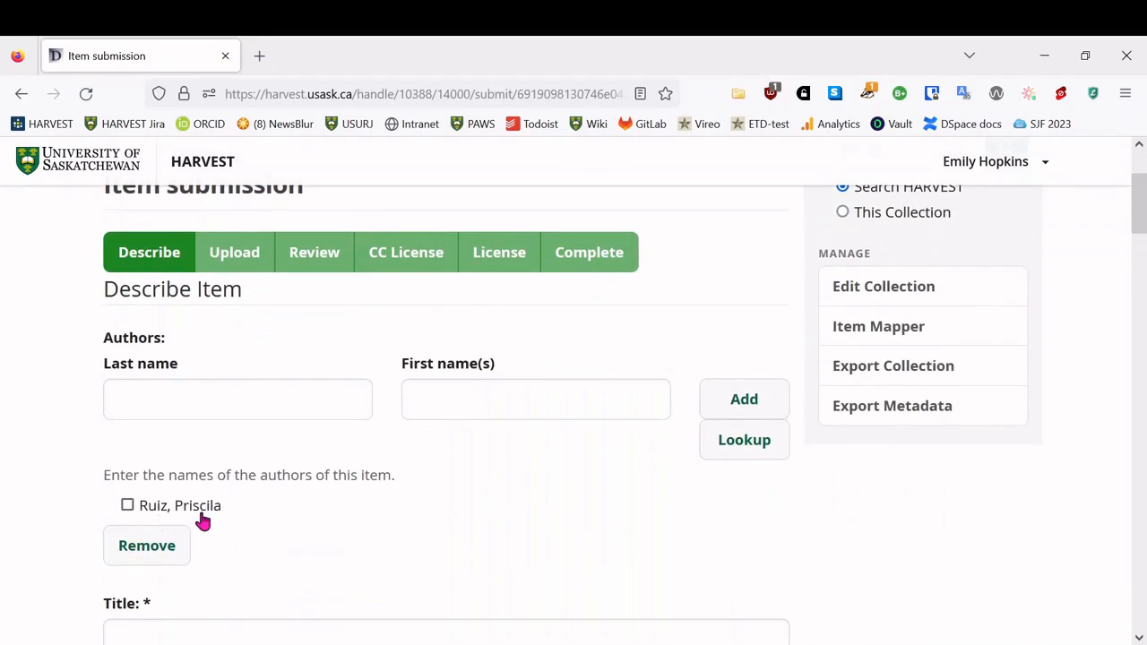
# - Add Ed Krol as second author after verifying him against his ORCID profile
pyautogui.write('K')
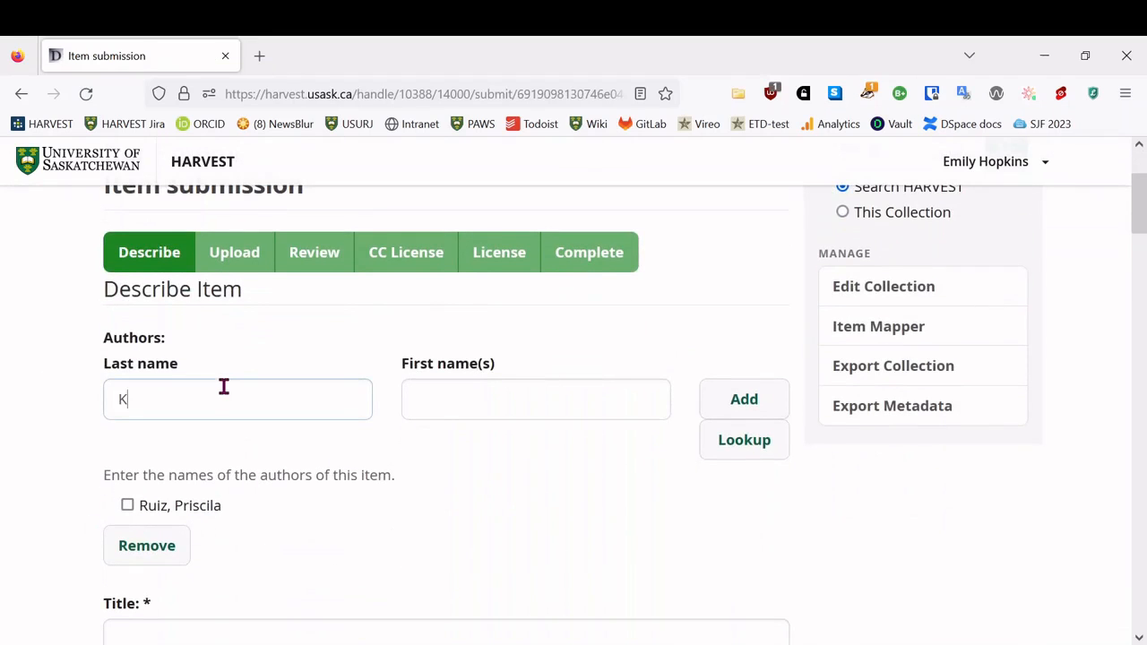
pyautogui.write('Ed S.')
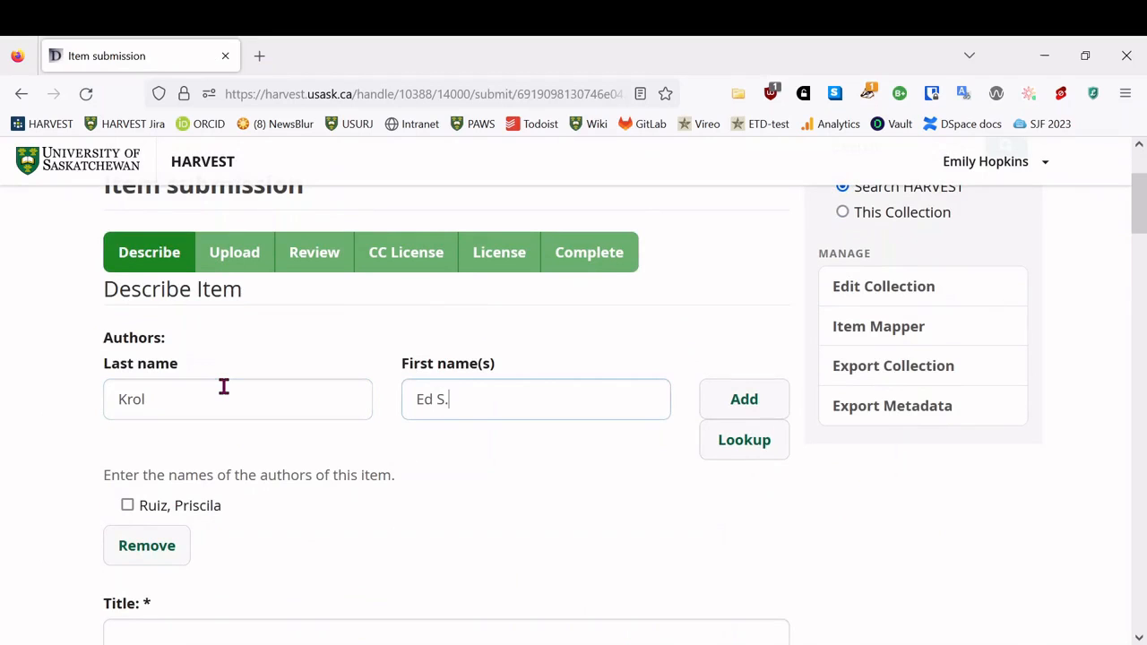
pyautogui.click(744, 439)
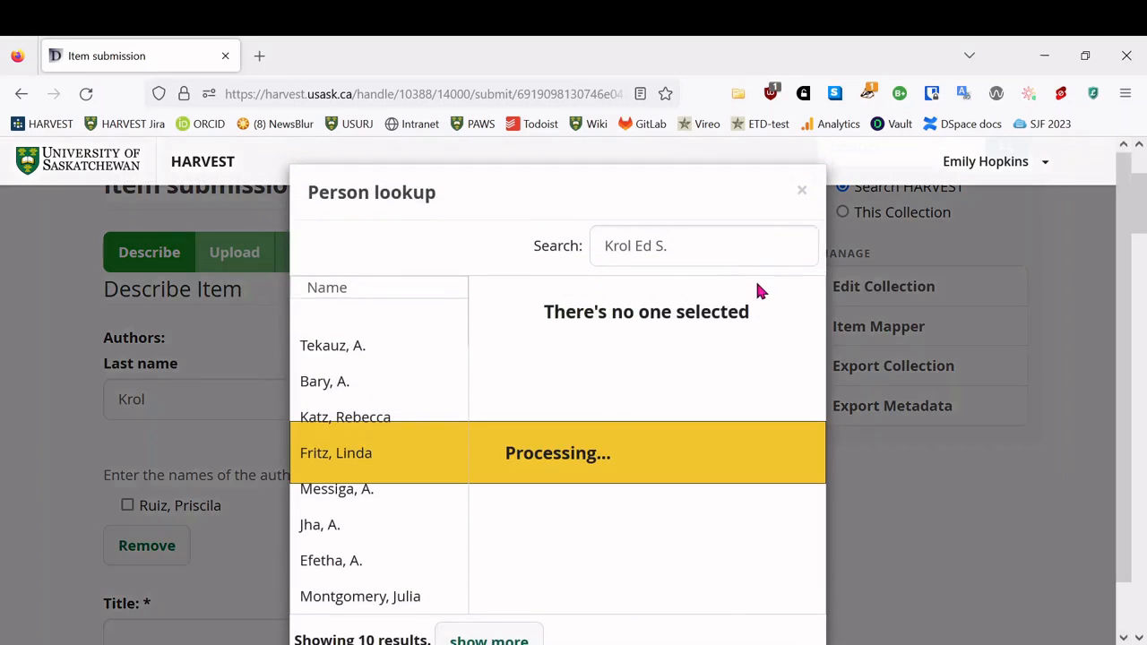
pyautogui.moveTo(523, 334)
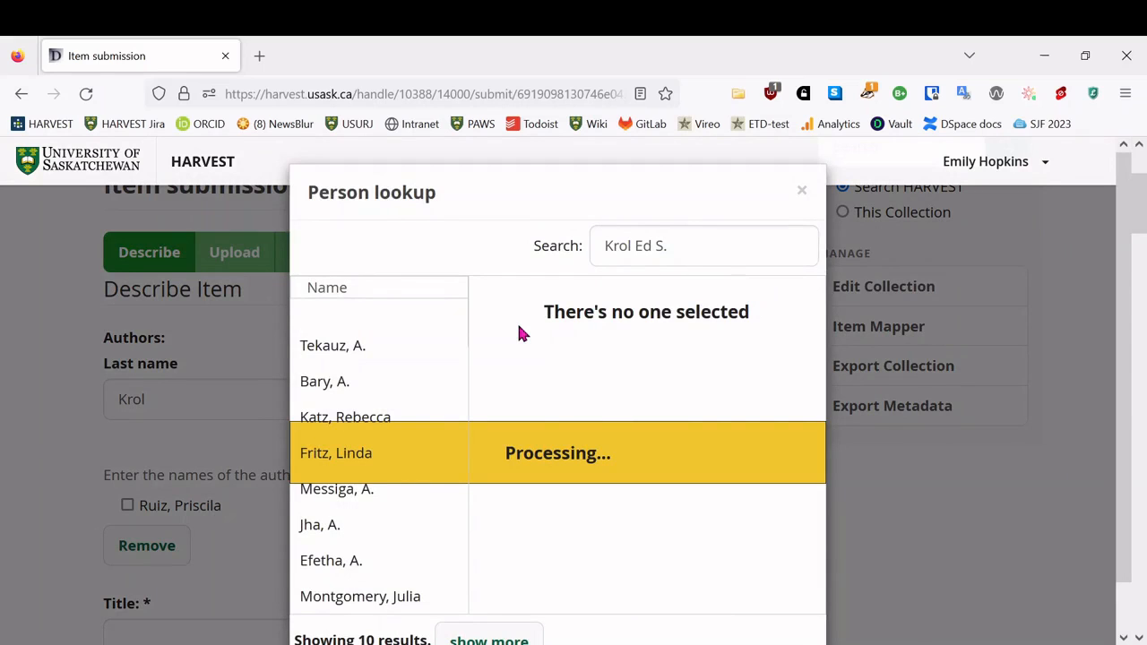
pyautogui.click(323, 316)
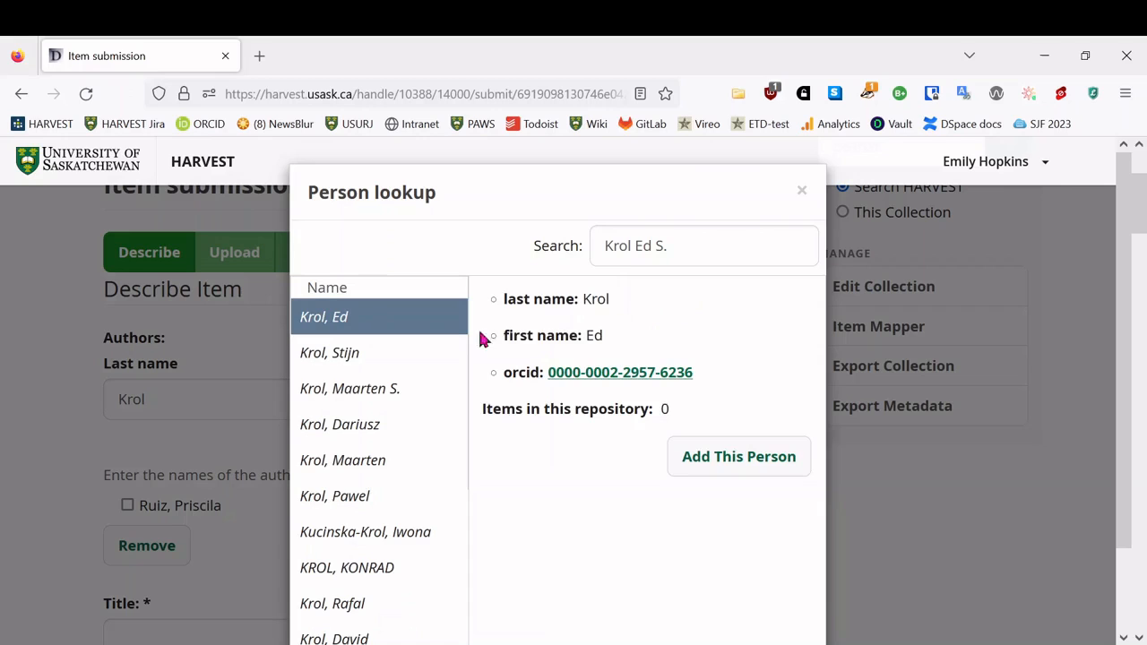
pyautogui.moveTo(556, 375)
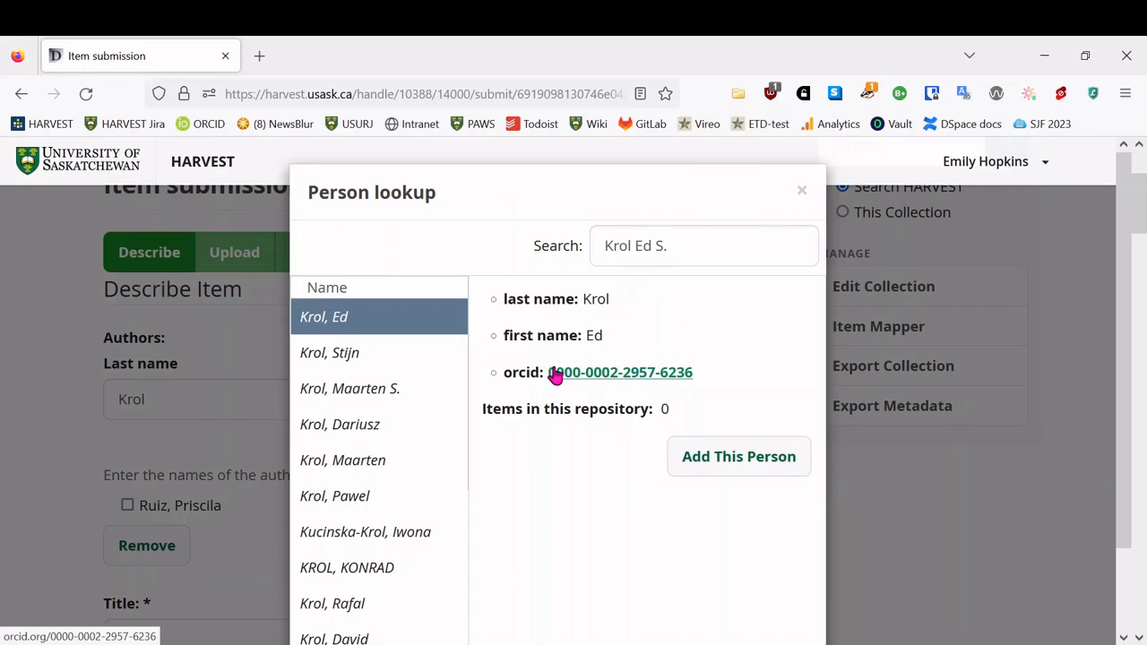
pyautogui.click(619, 372)
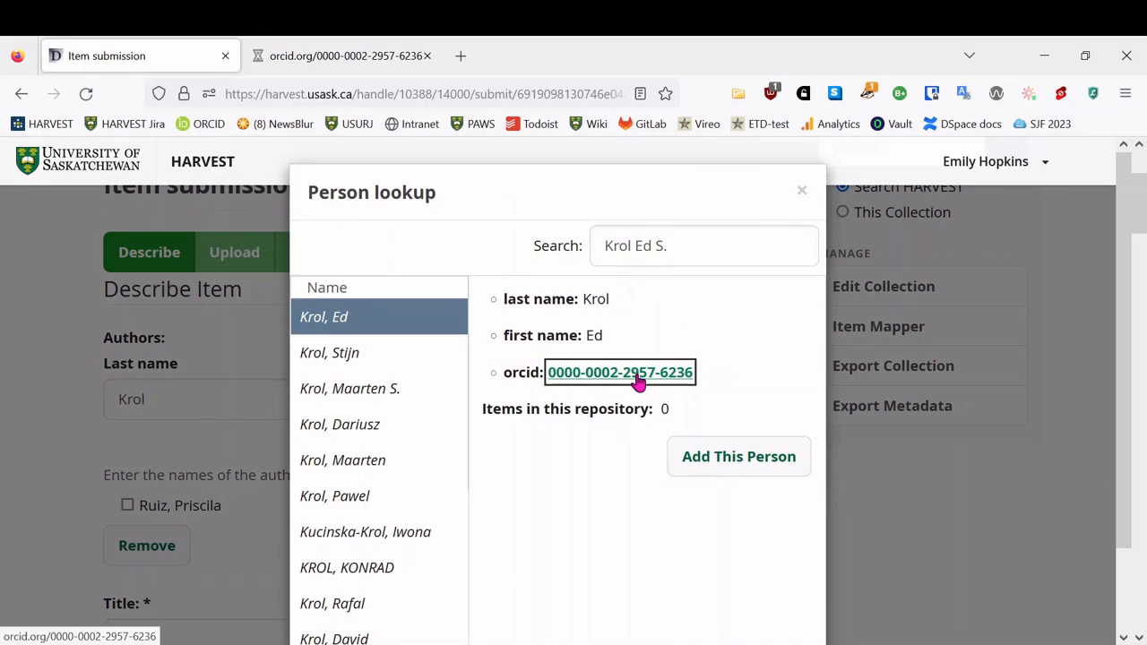
pyautogui.click(619, 372)
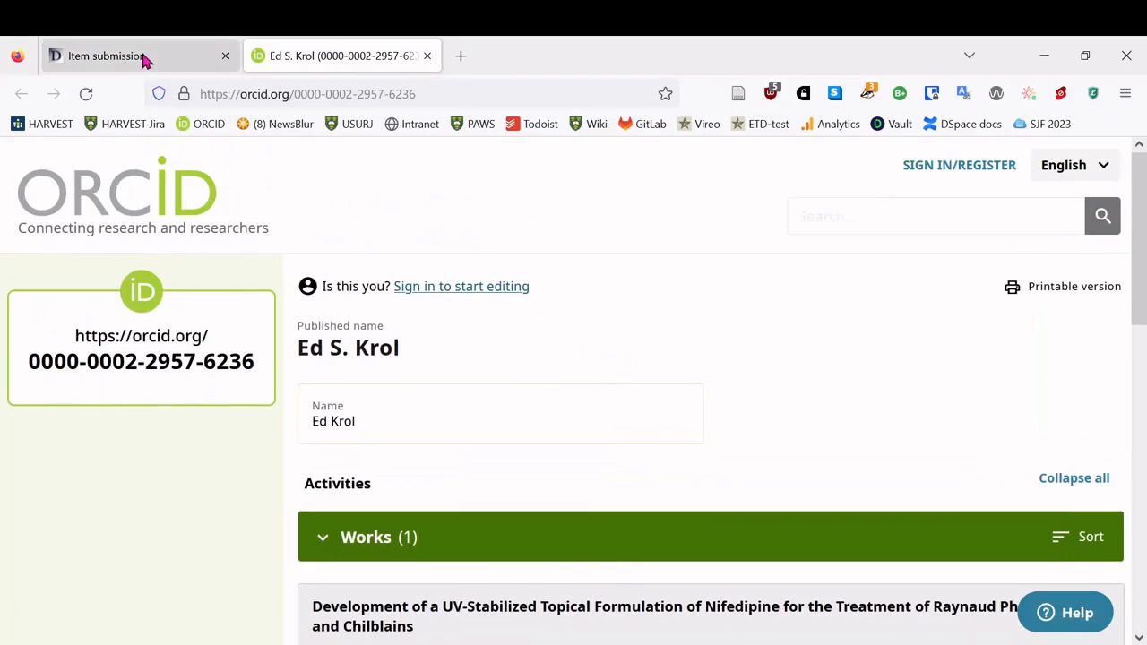
pyautogui.click(135, 56)
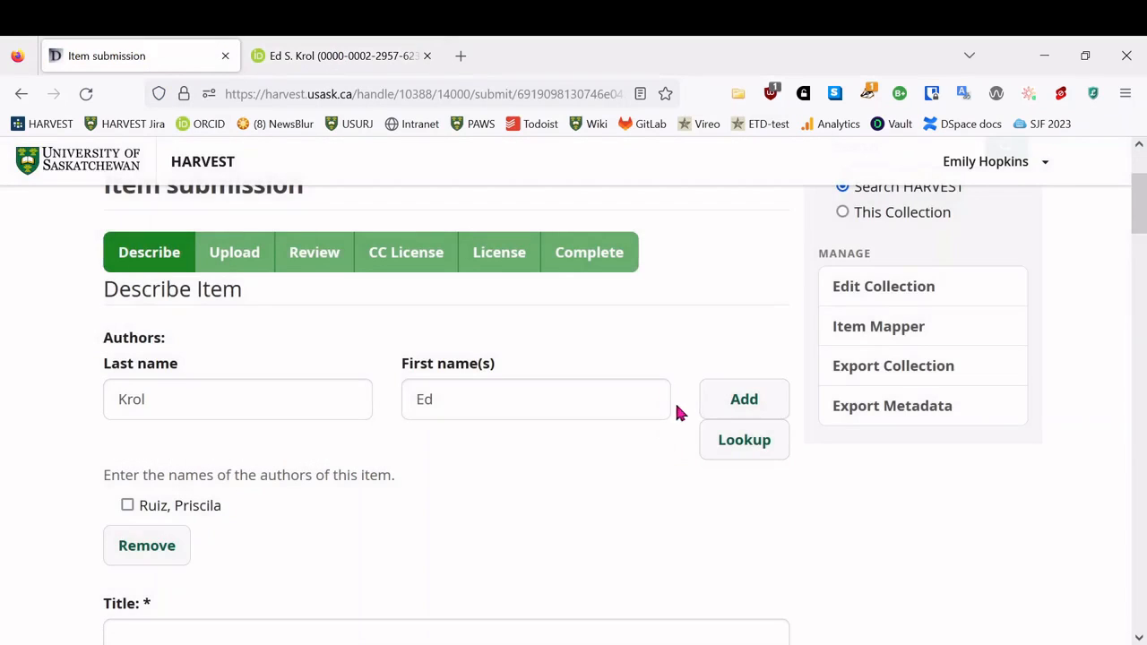
pyautogui.click(744, 399)
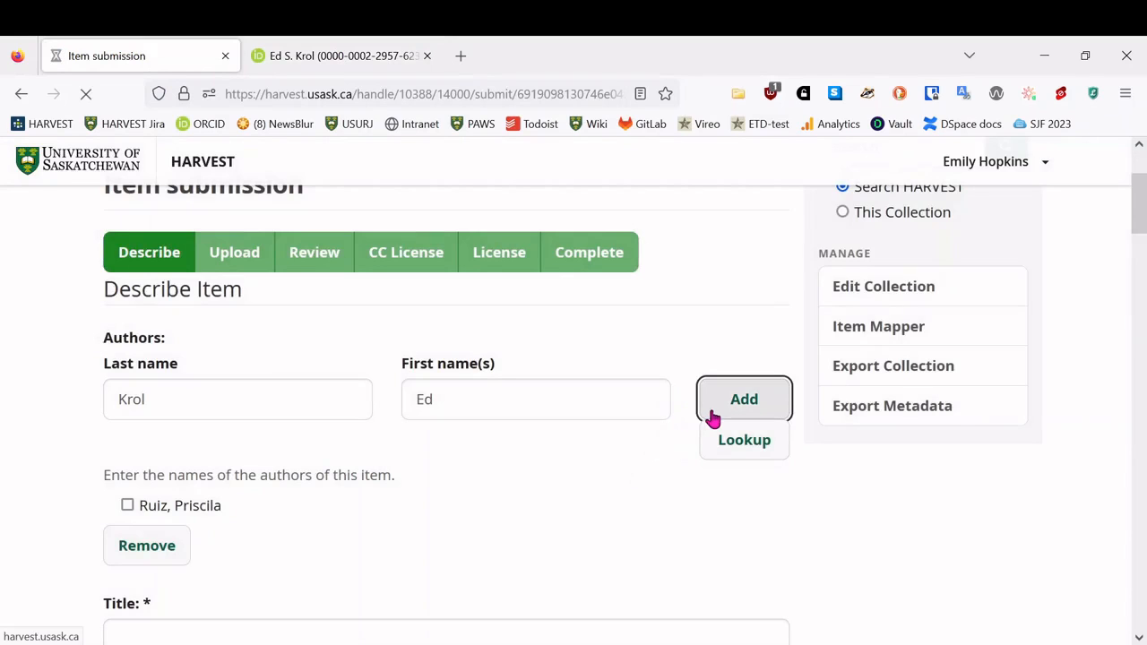
pyautogui.click(744, 399)
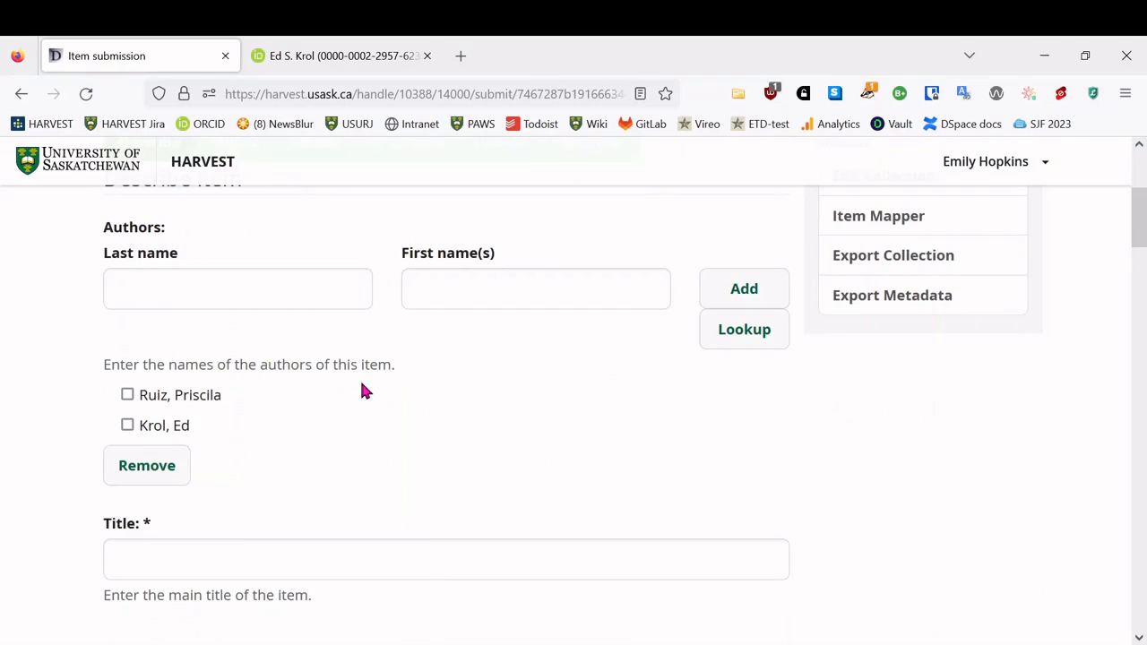
pyautogui.moveTo(255, 373)
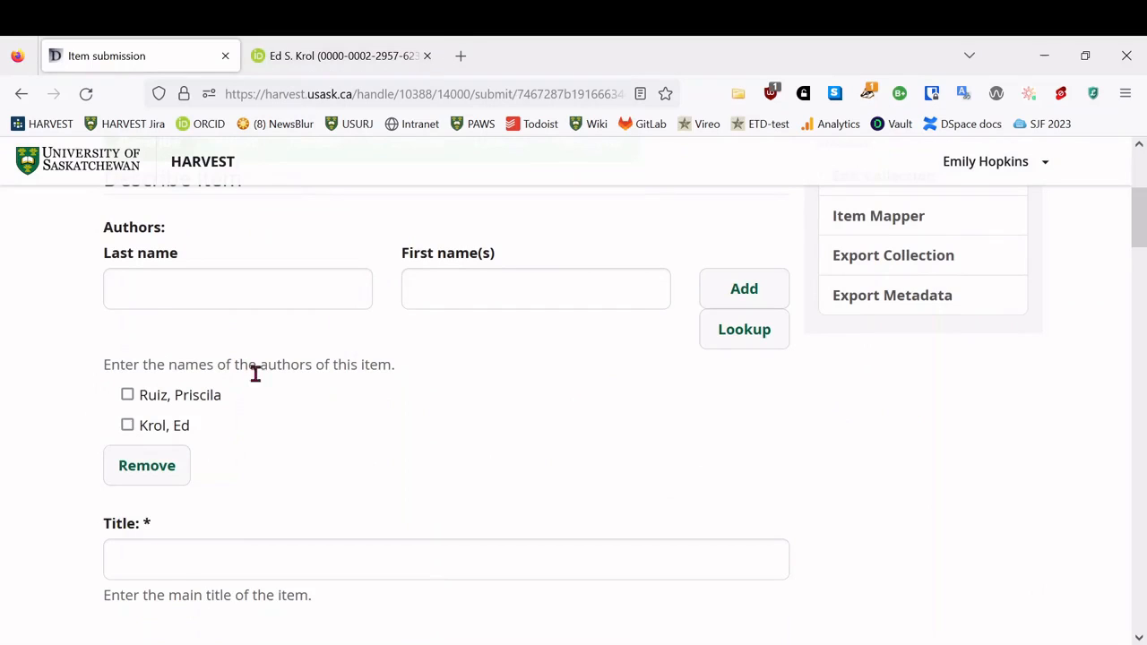
# - Enter title 'Novel dimers as inhibitors of alpha-synuclein aggregation', year 2022, and the Parkinson's abstract
pyautogui.scroll(-3)
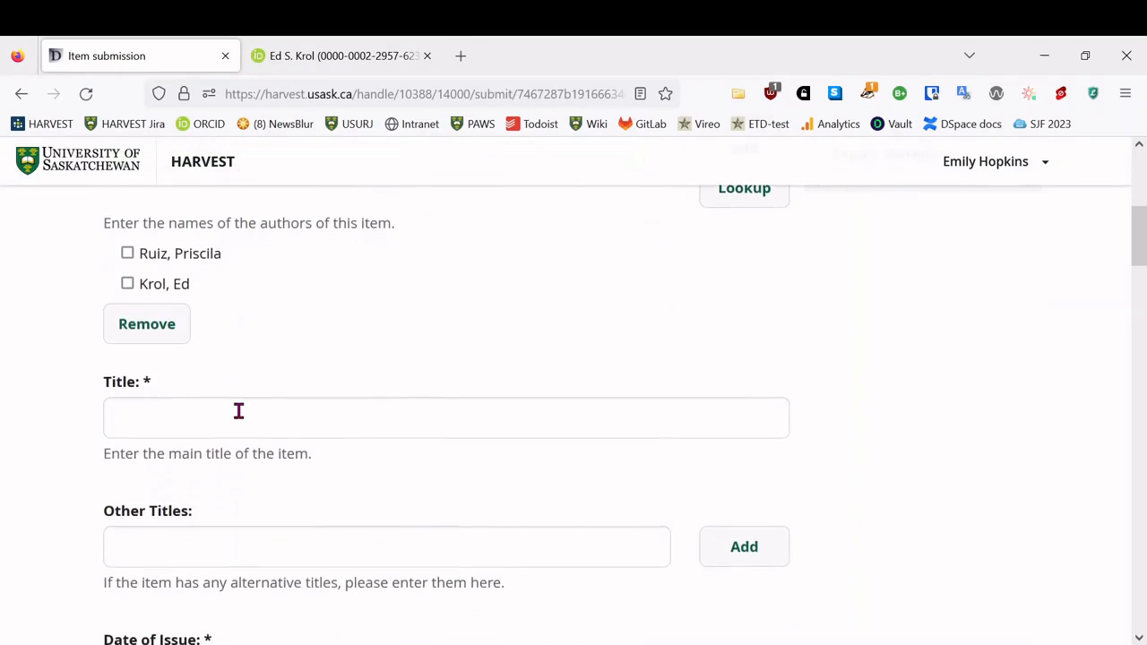
pyautogui.write('Novel')
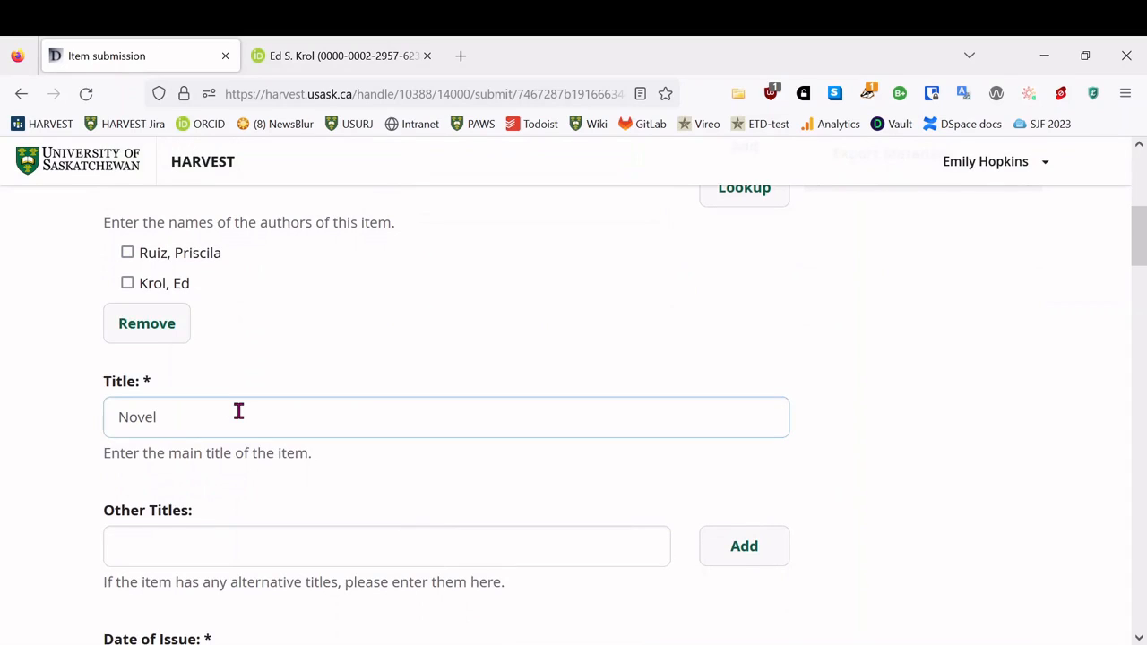
pyautogui.write('dimers')
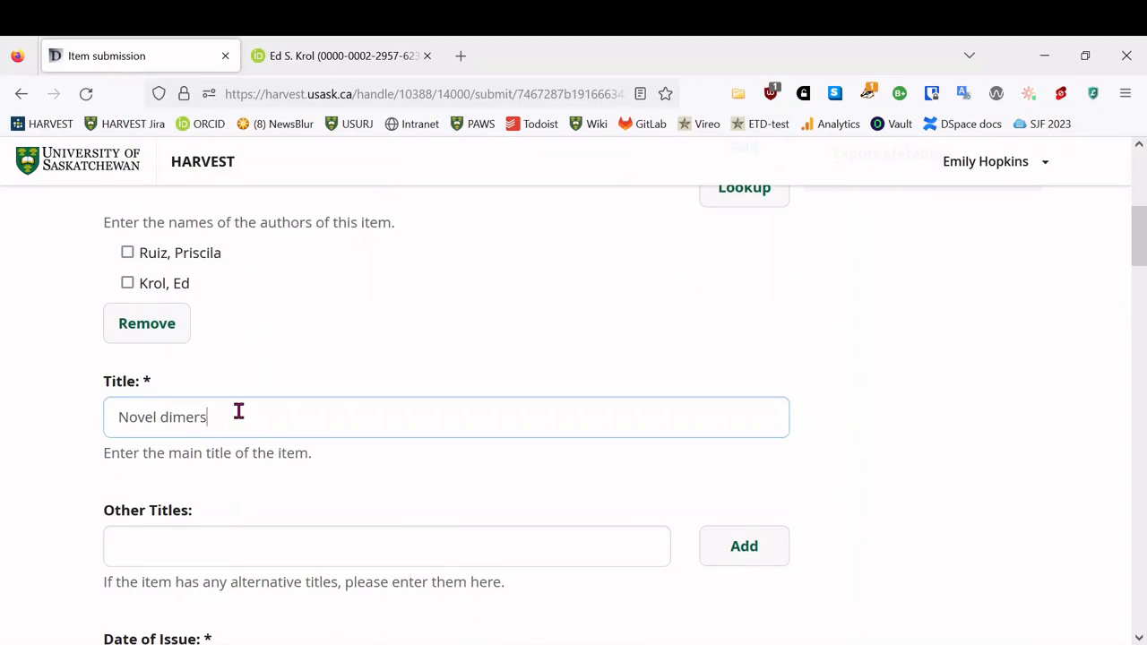
pyautogui.write('as inhibitors of alpha-synuclein aggregation')
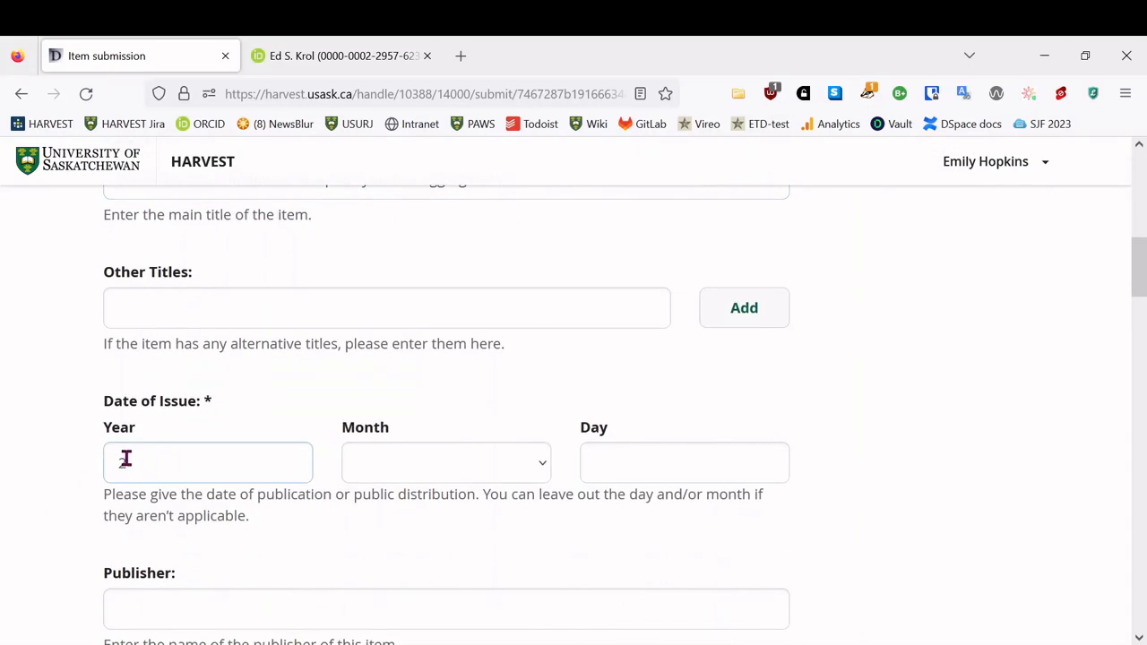
pyautogui.write('2022')
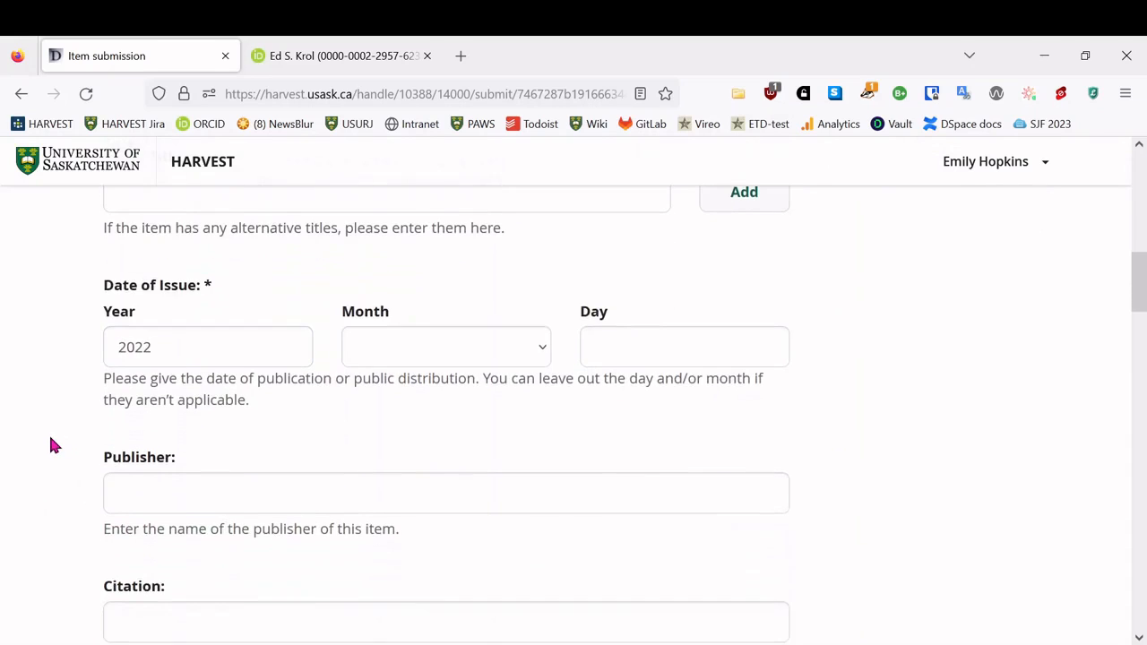
pyautogui.scroll(-3)
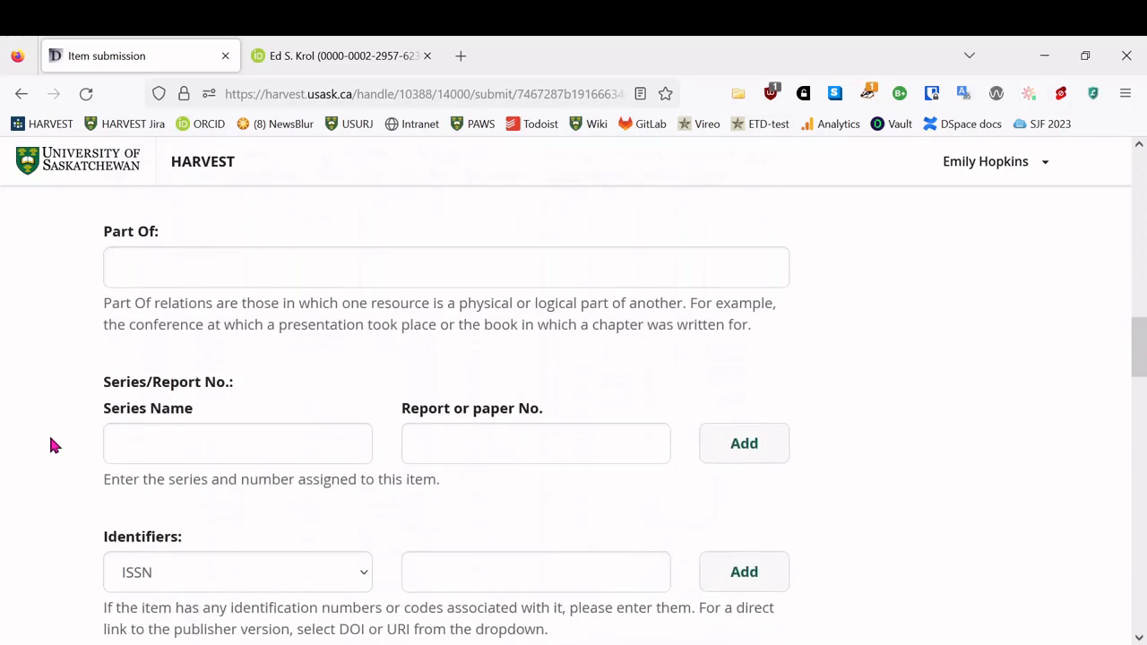
pyautogui.scroll(-3)
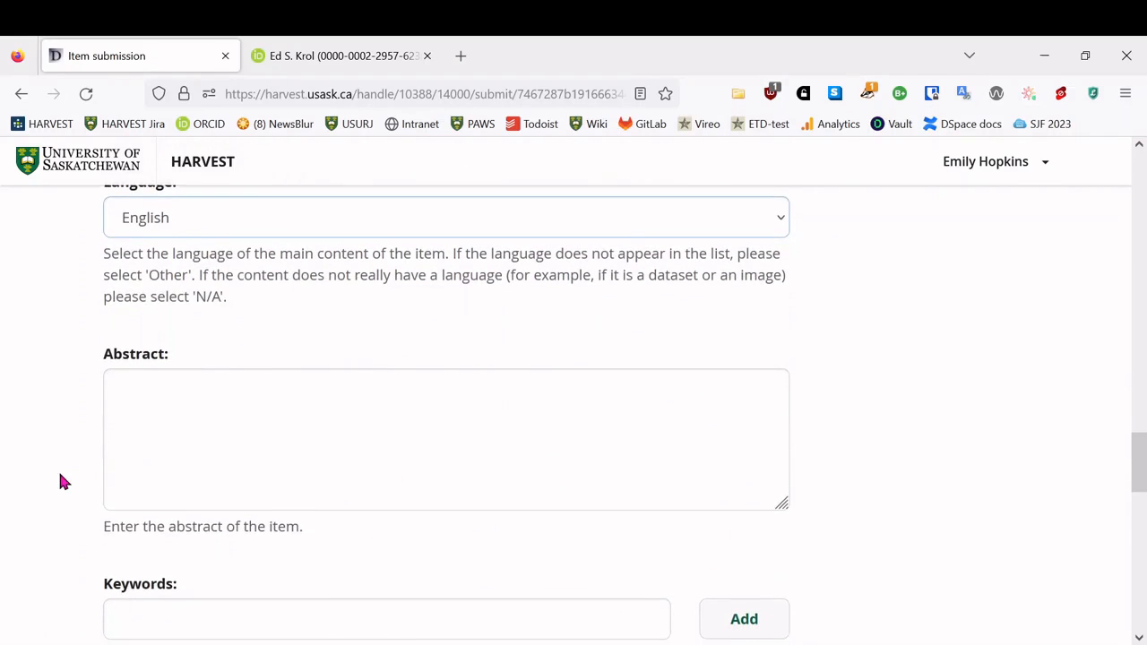
pyautogui.scroll(-3)
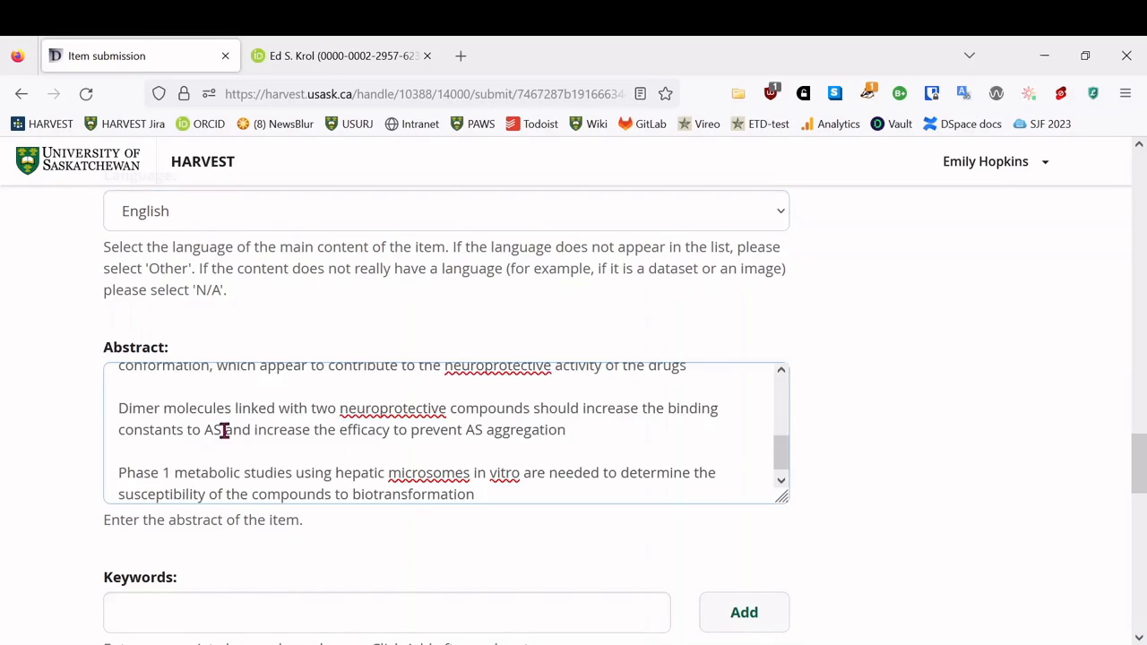
pyautogui.scroll(-3)
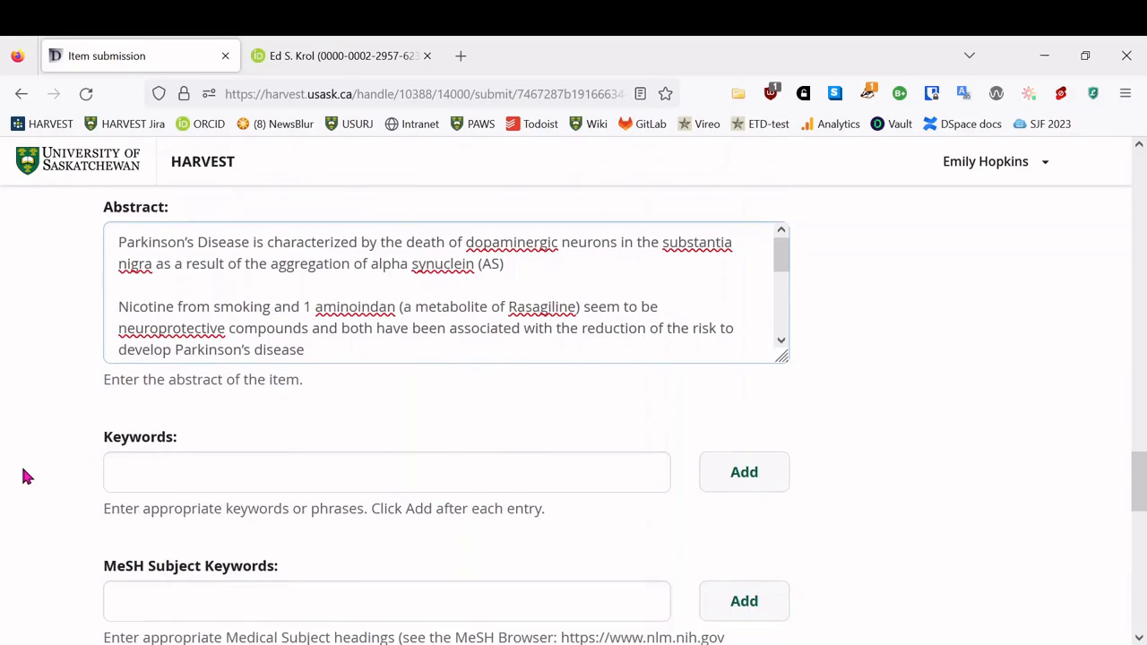
# - Add the keyword Parkinson's disease
pyautogui.click(385, 471)
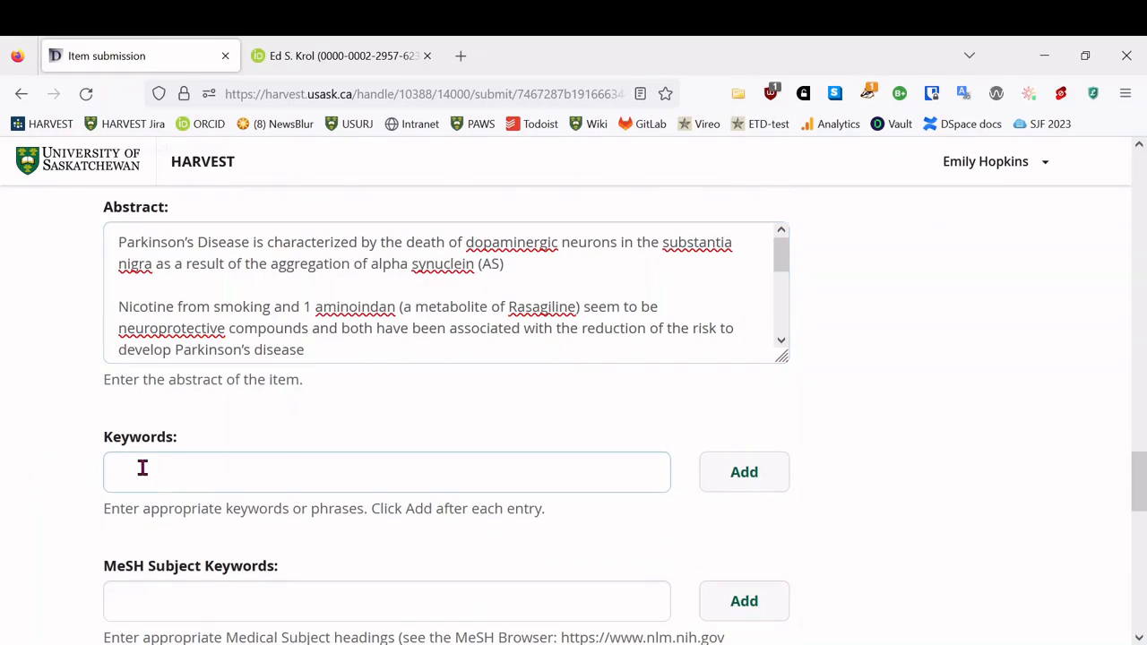
pyautogui.write("Parkinson's")
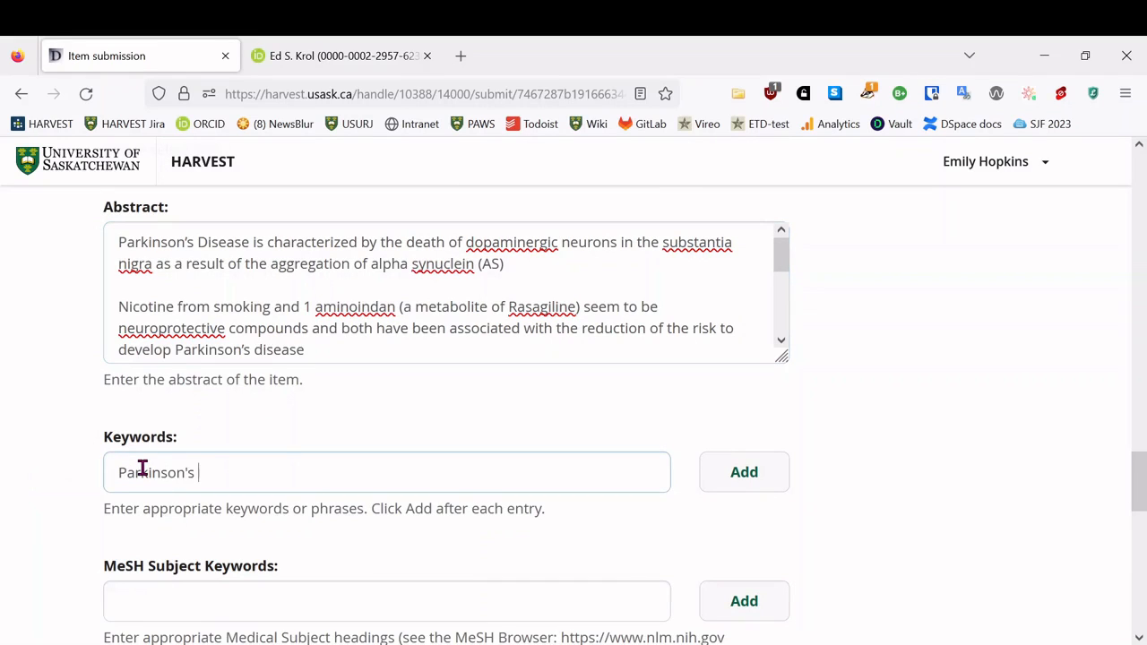
pyautogui.write('disease')
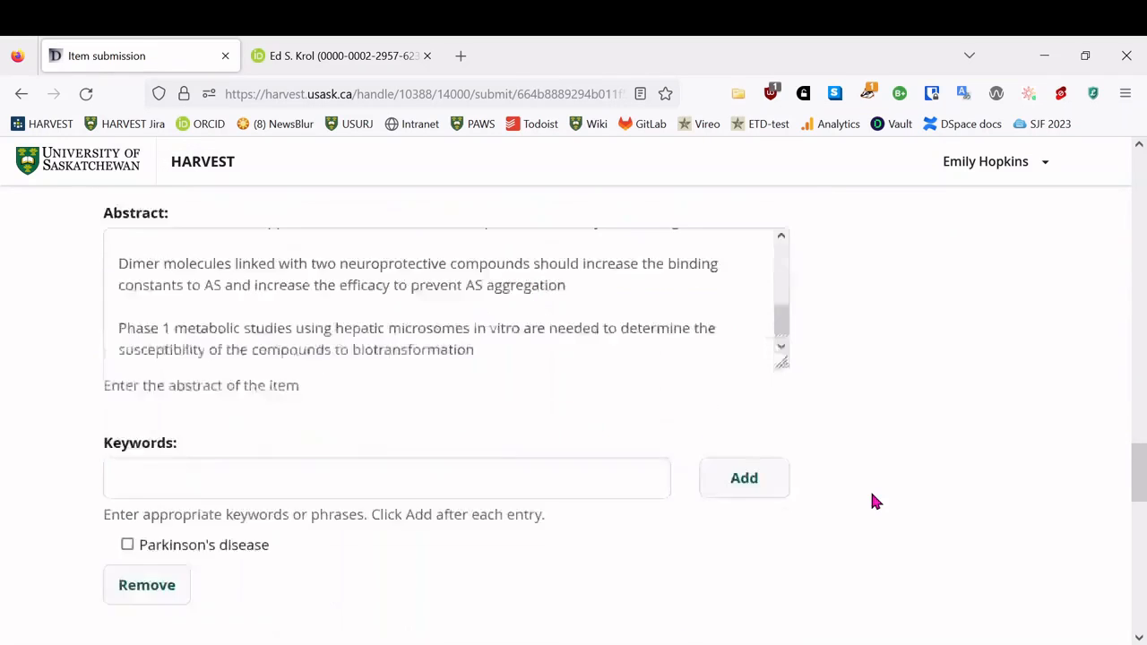
pyautogui.write('dr')
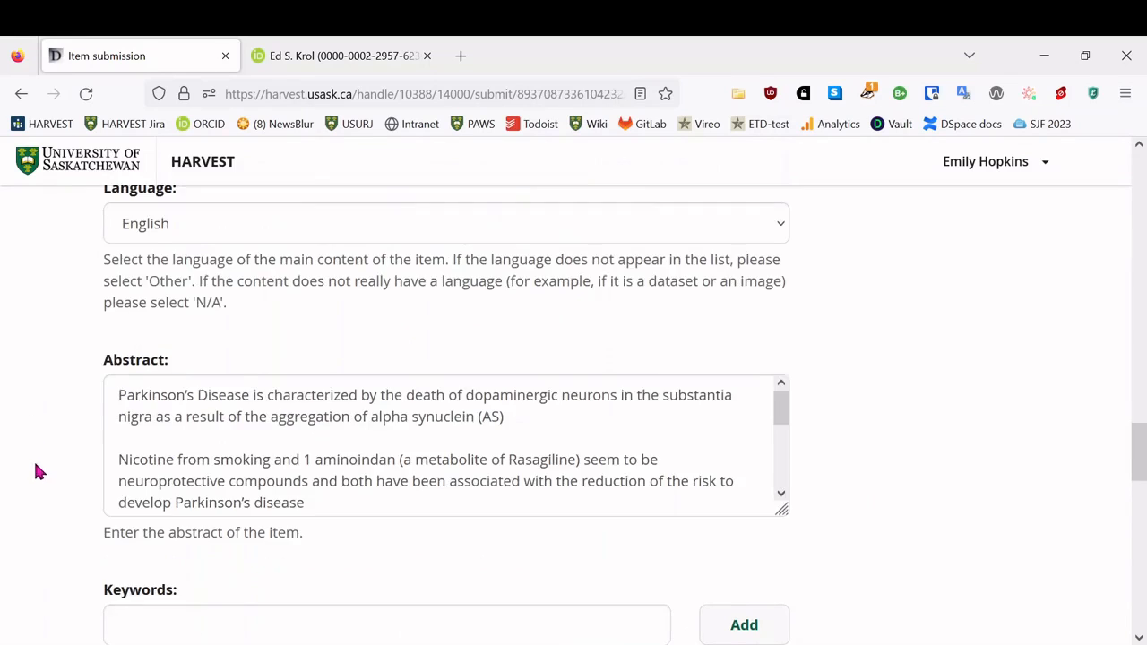
# - Set Mitacs Globalink as the funding agency and proceed to the Upload step
pyautogui.scroll(-3)
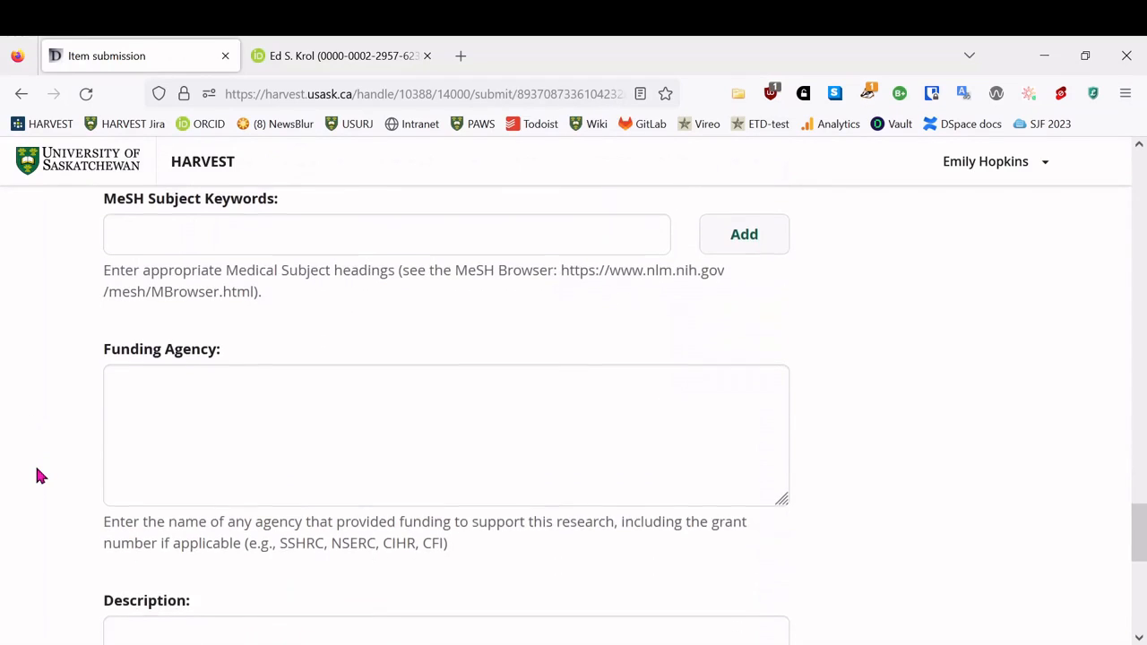
pyautogui.write('Mitac')
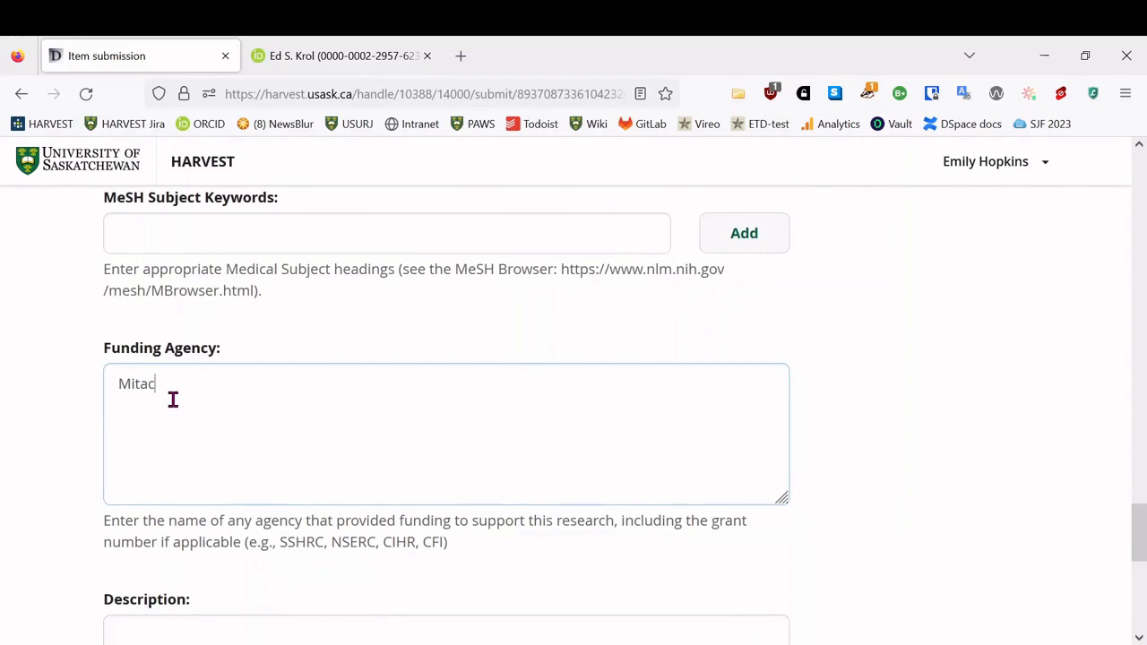
pyautogui.write('s')
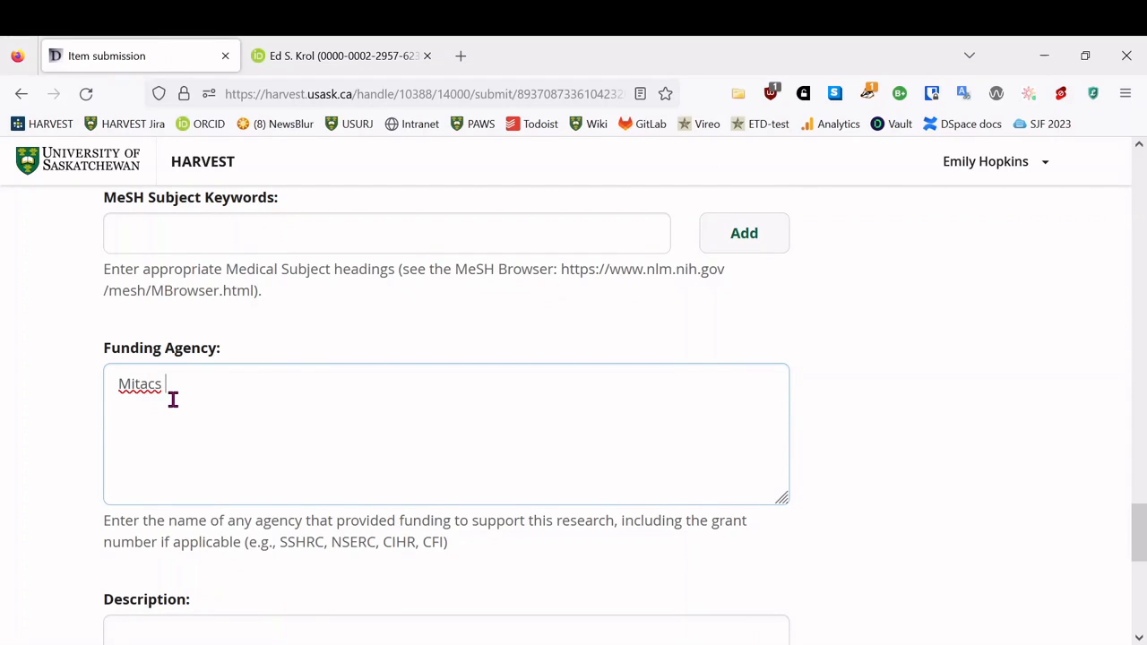
pyautogui.write('Globalink')
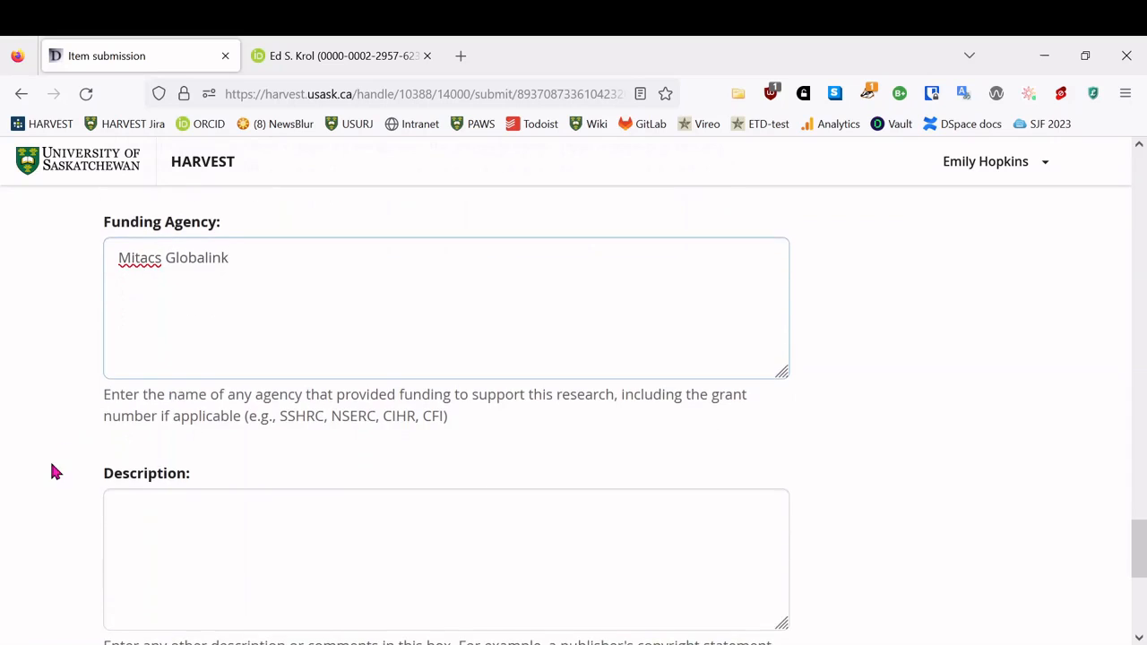
pyautogui.scroll(-3)
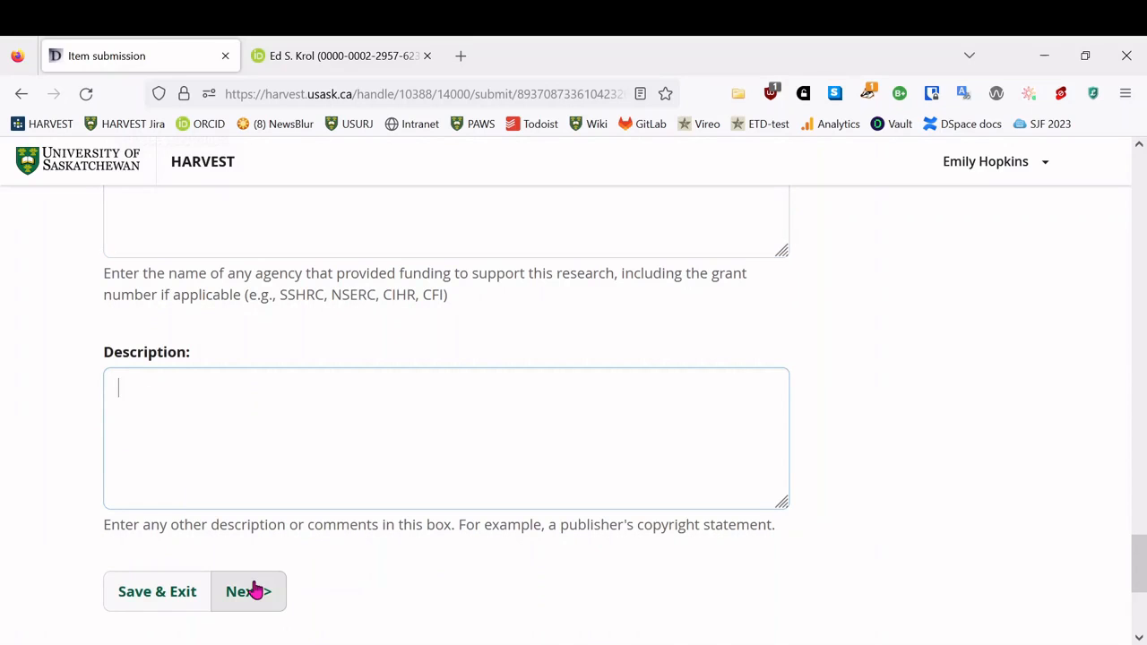
pyautogui.click(249, 591)
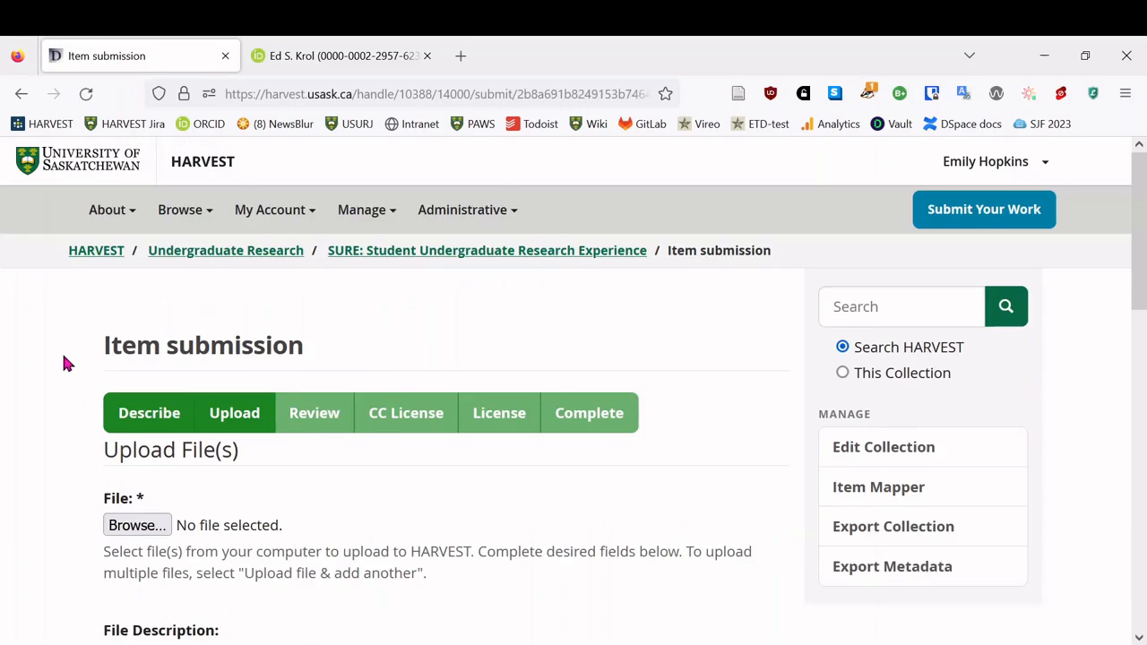
# - Upload the poster PDF Ruiz_novel-dimers_SURE2022.pdf
pyautogui.scroll(-3)
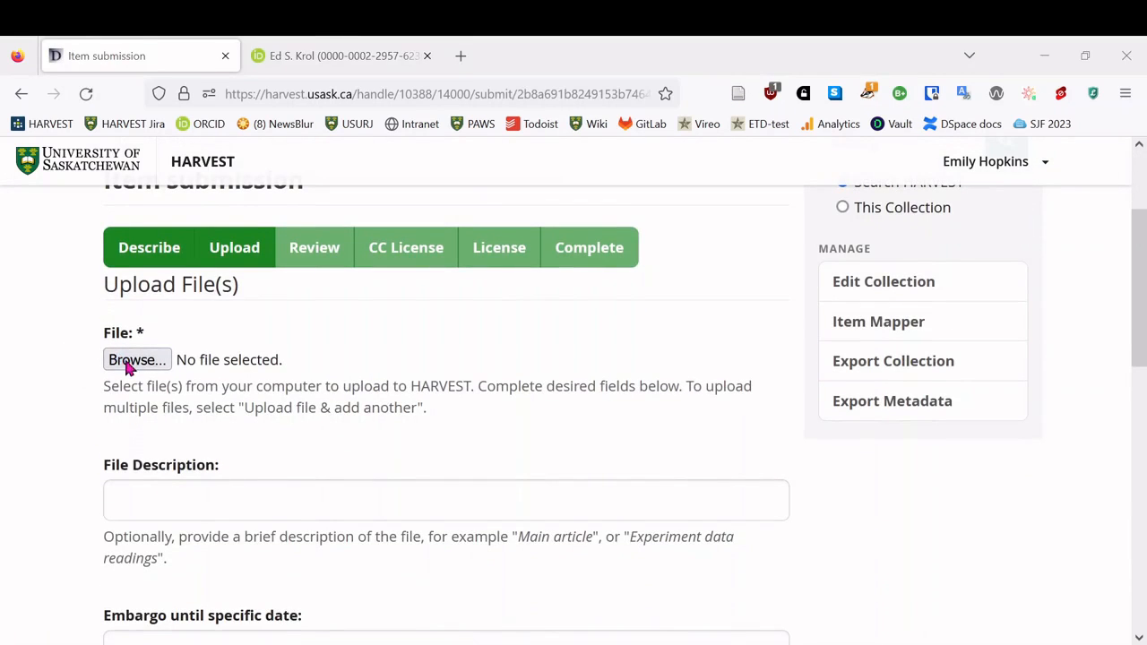
pyautogui.moveTo(495, 398)
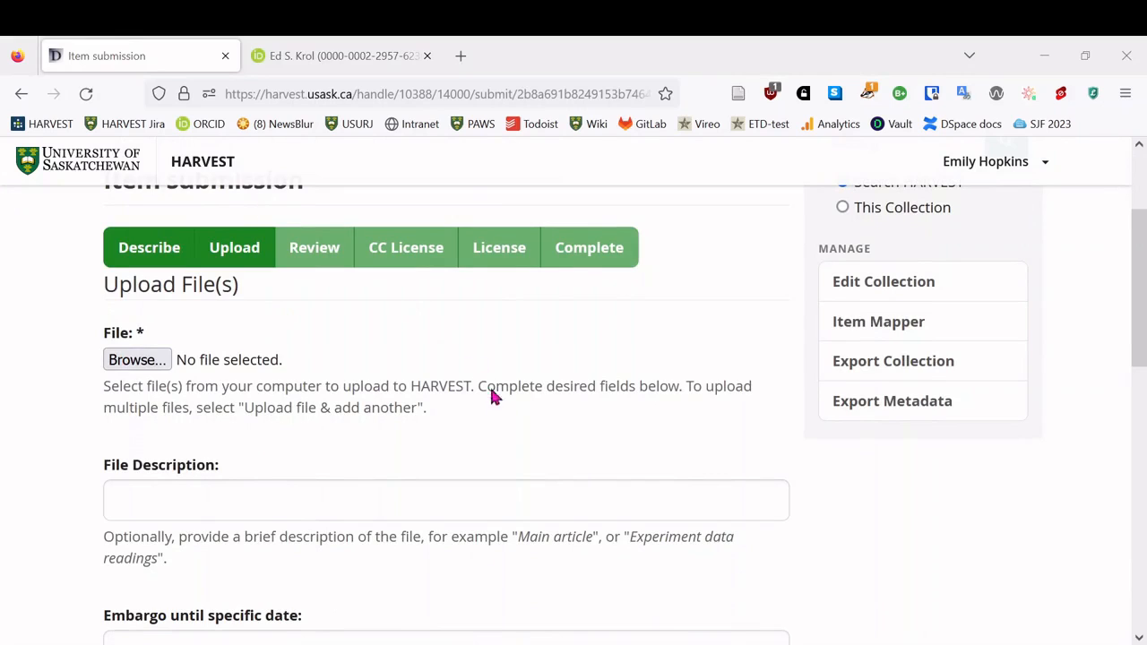
pyautogui.click(137, 359)
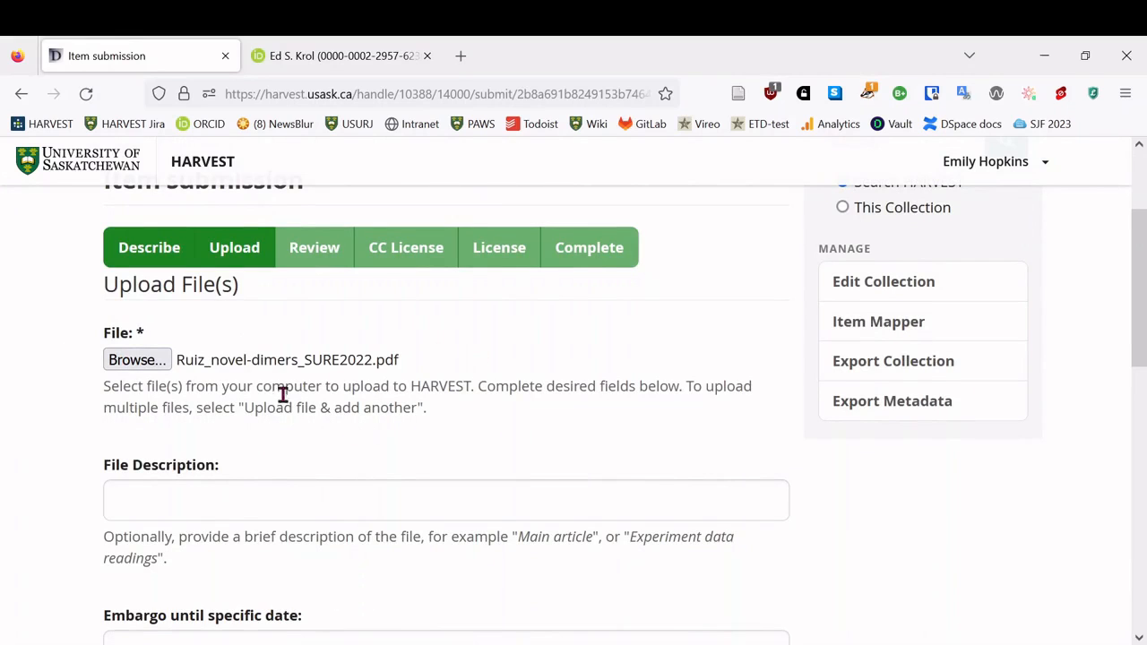
pyautogui.moveTo(76, 464)
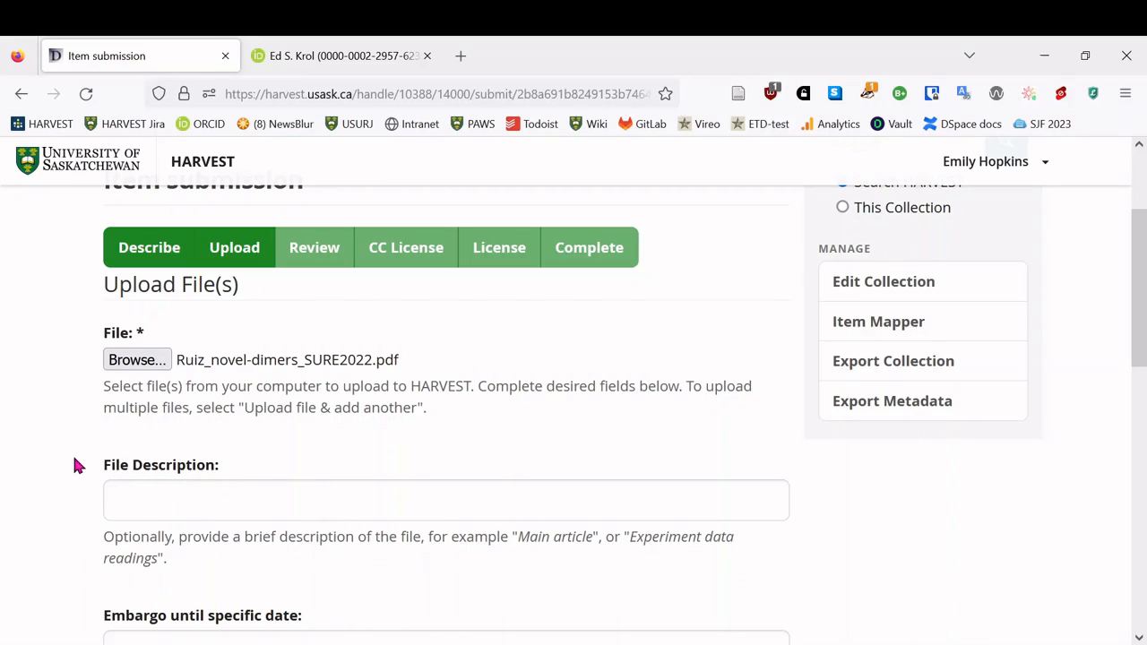
pyautogui.scroll(-3)
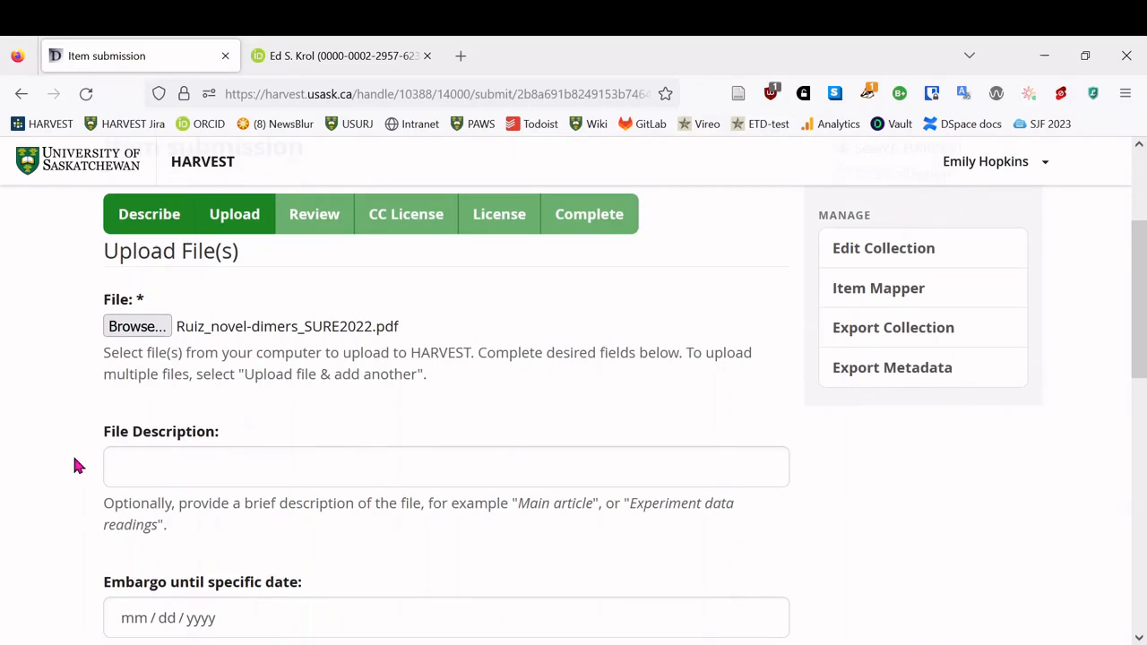
pyautogui.scroll(-3)
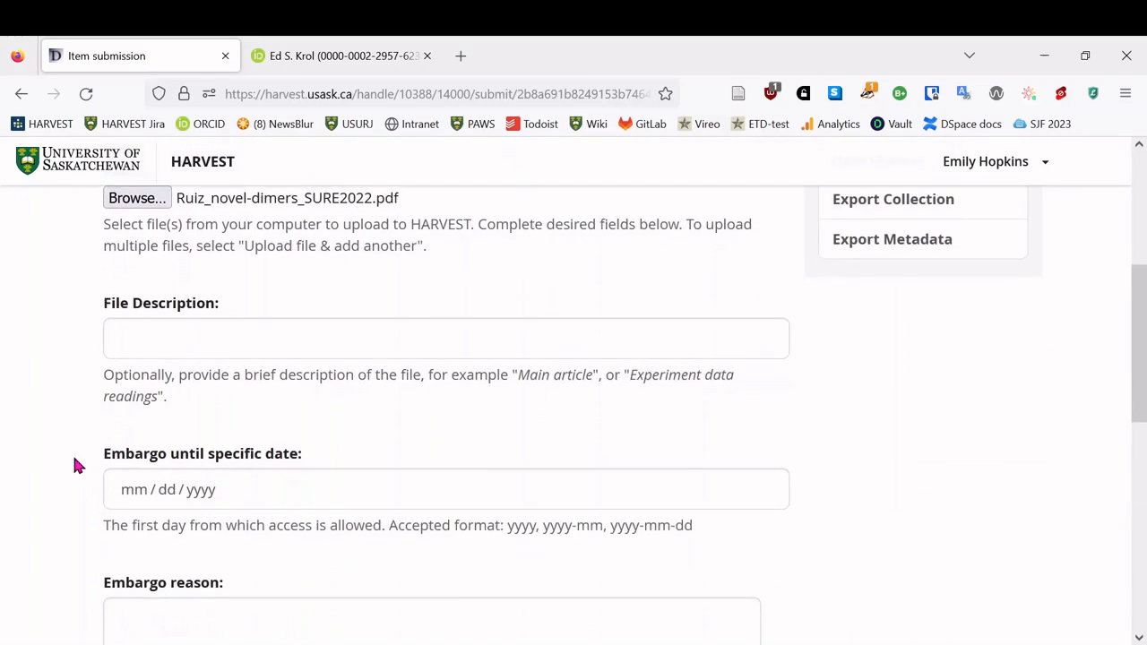
pyautogui.scroll(-3)
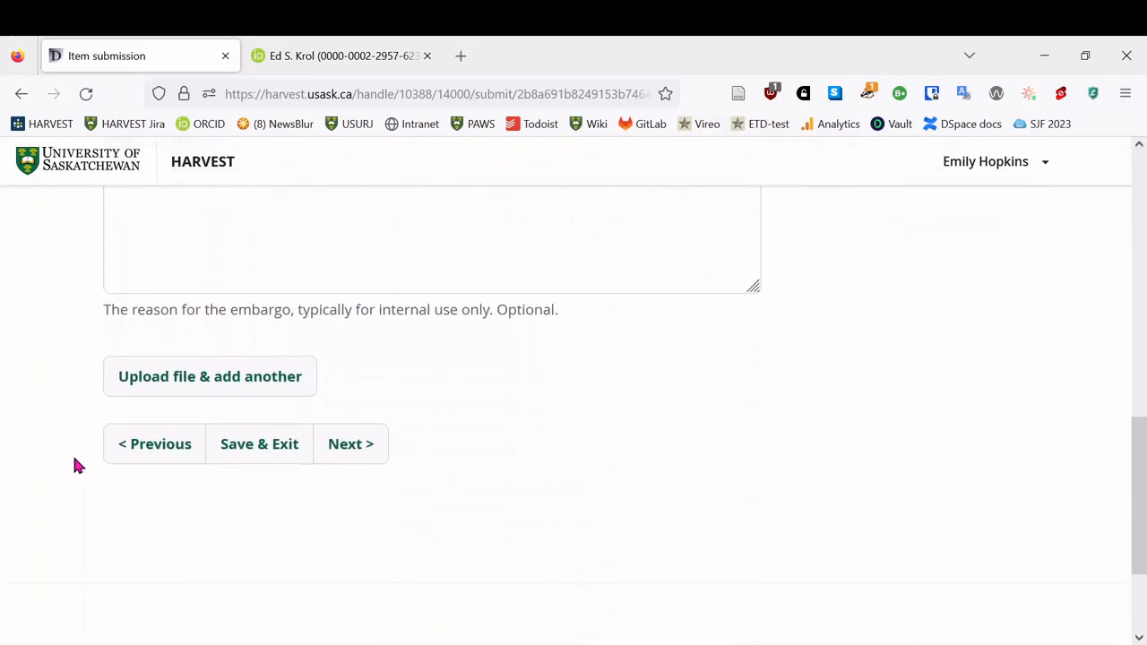
pyautogui.click(209, 377)
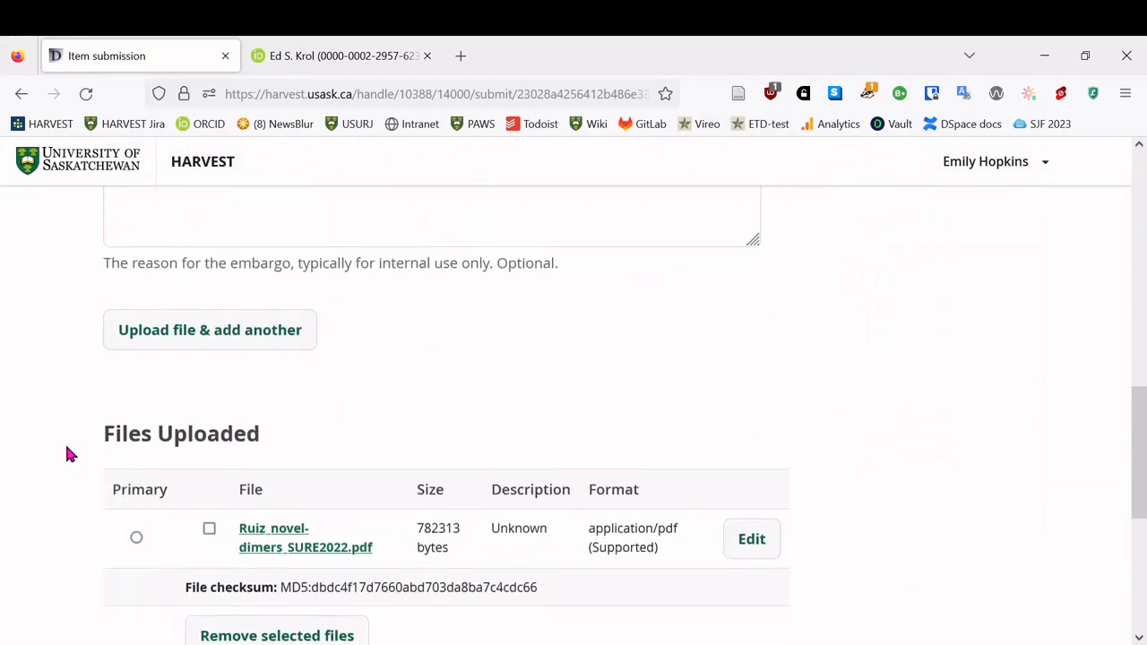
# - Mark the PDF as the primary file and continue to Review Submission
pyautogui.scroll(-3)
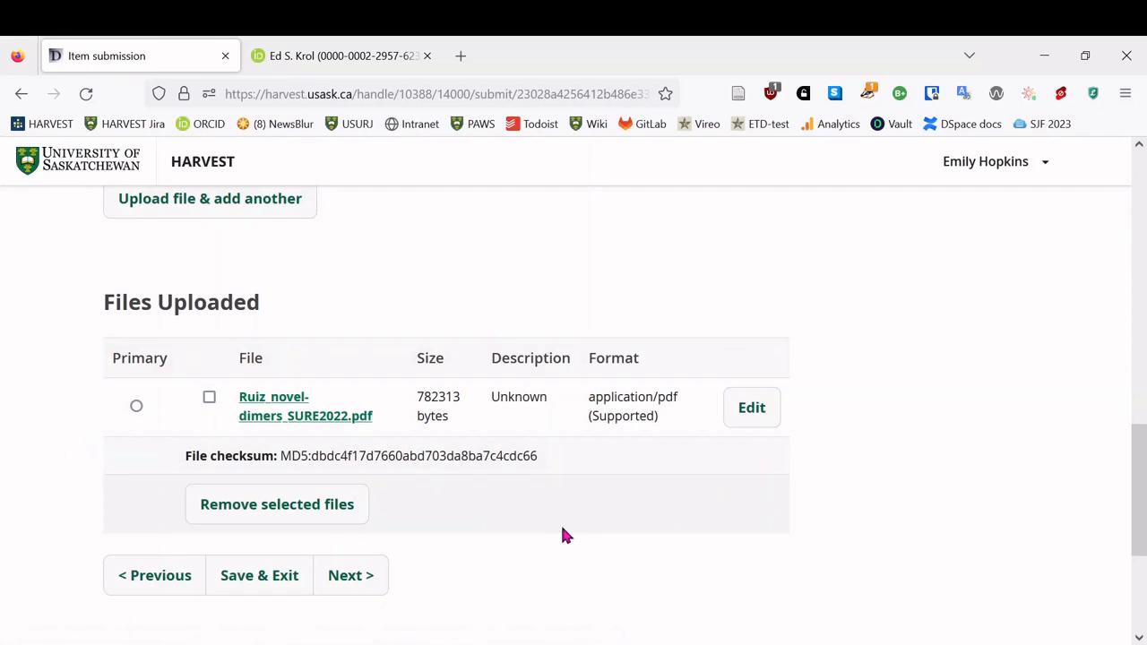
pyautogui.click(136, 406)
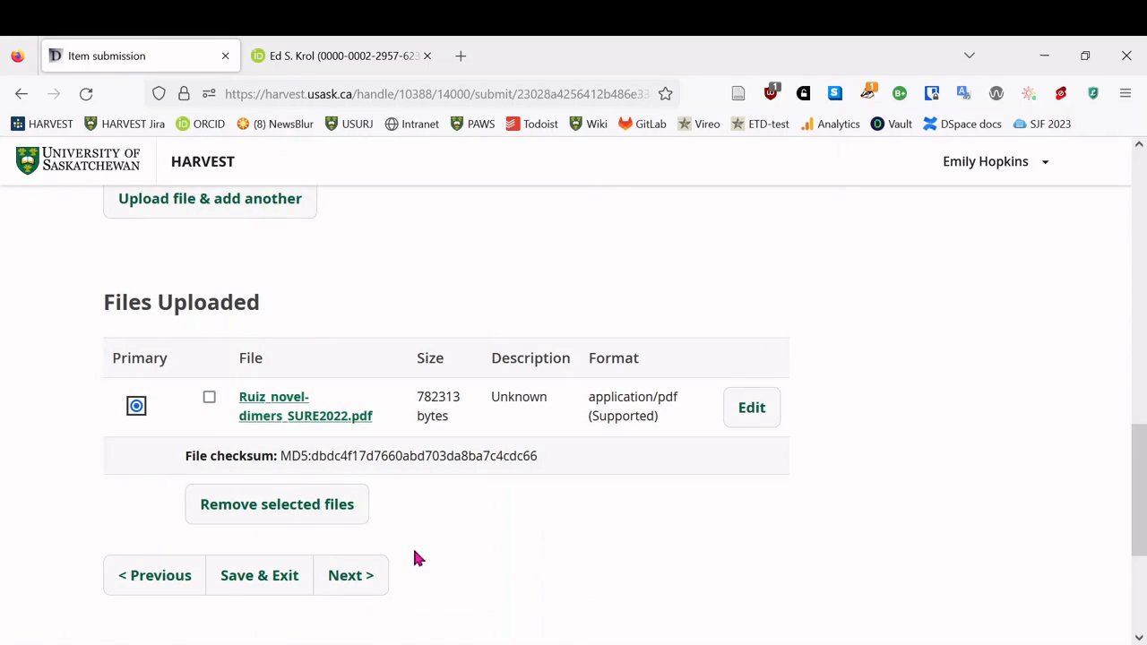
pyautogui.moveTo(464, 556)
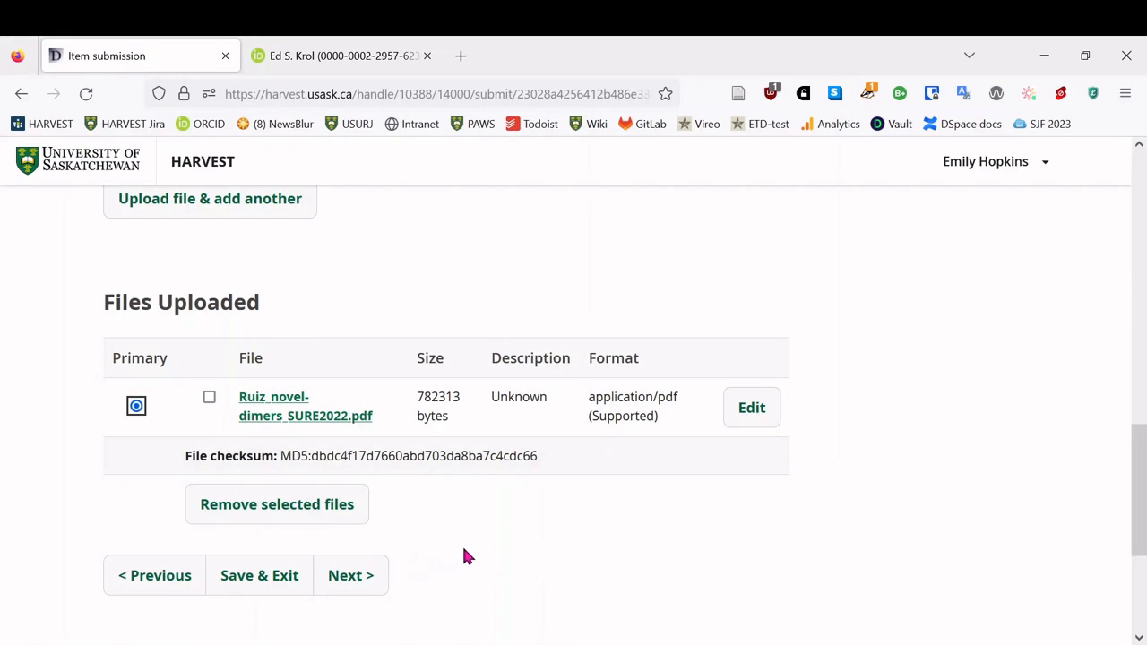
pyautogui.click(351, 575)
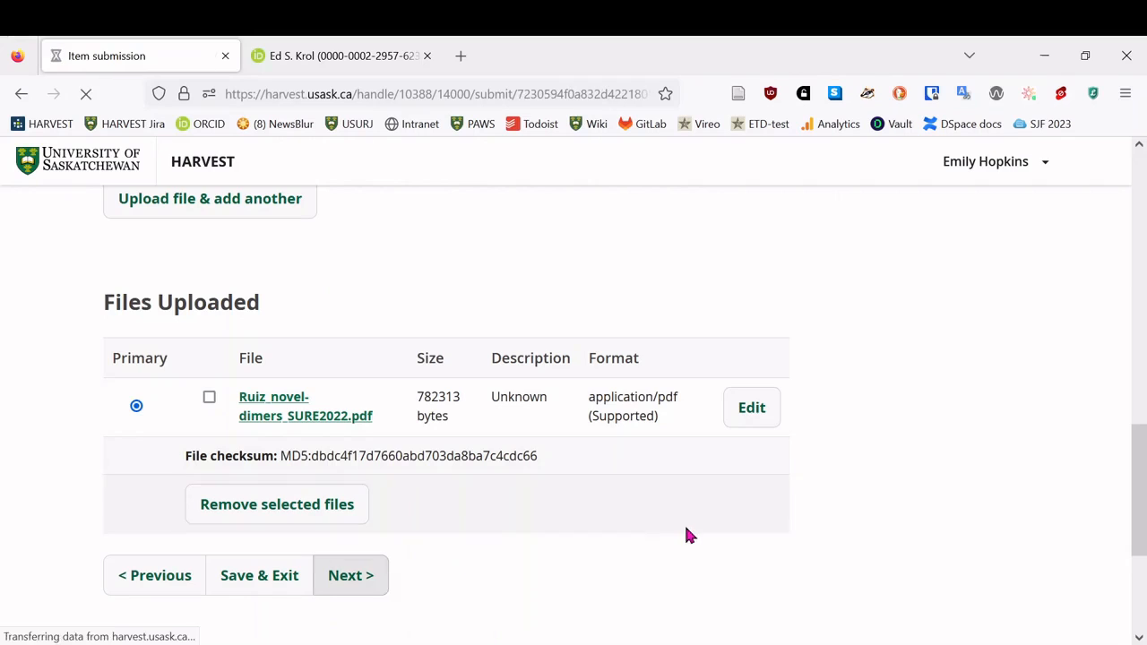
pyautogui.click(350, 576)
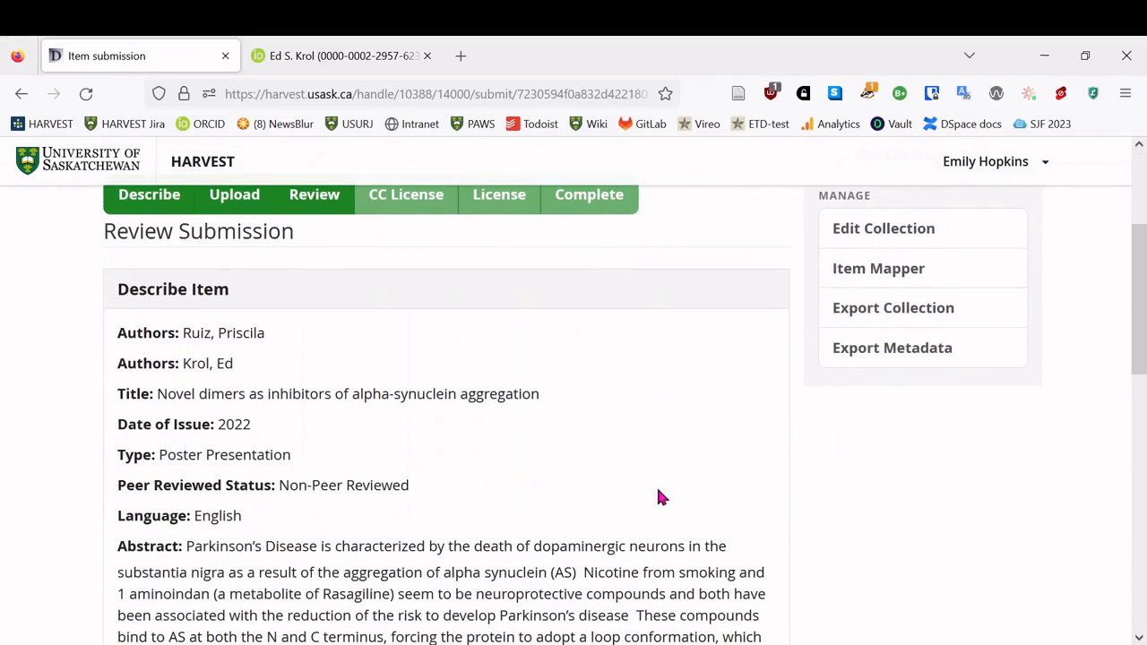
# - Look over the item's metadata and file, then advance to License Your Work
pyautogui.scroll(-3)
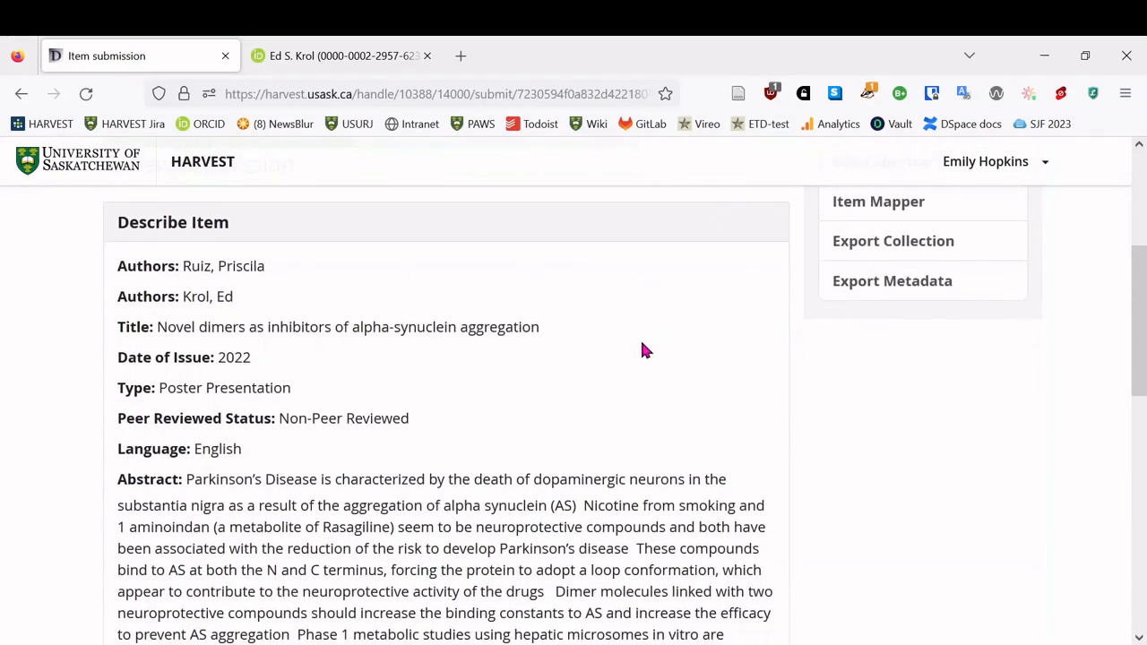
pyautogui.scroll(-3)
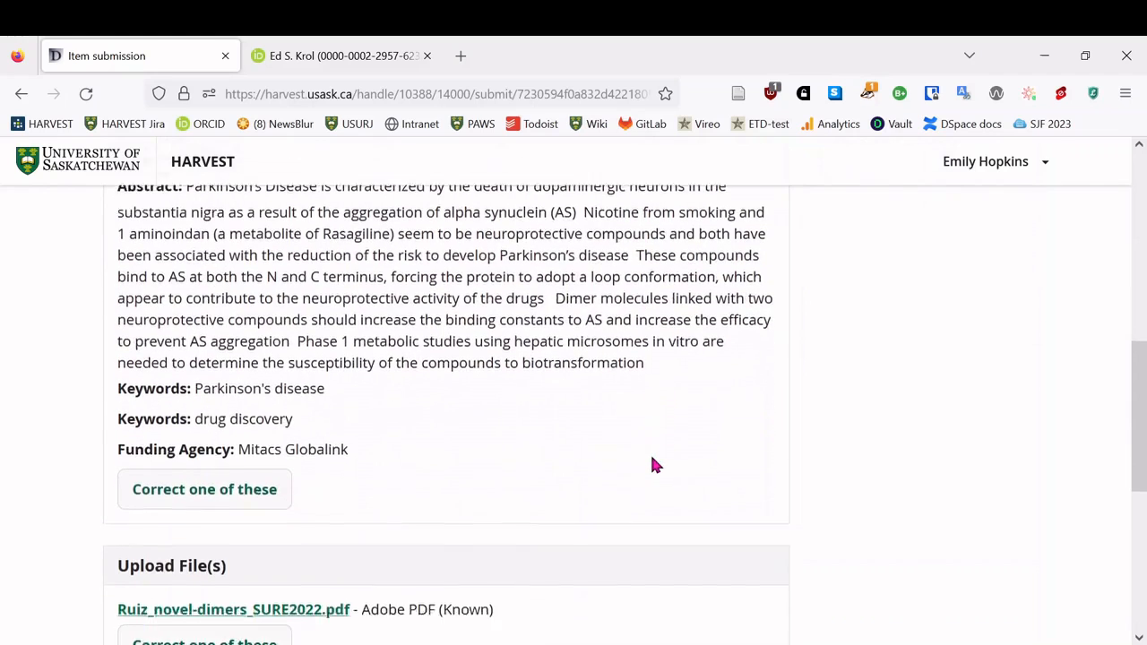
pyautogui.scroll(-3)
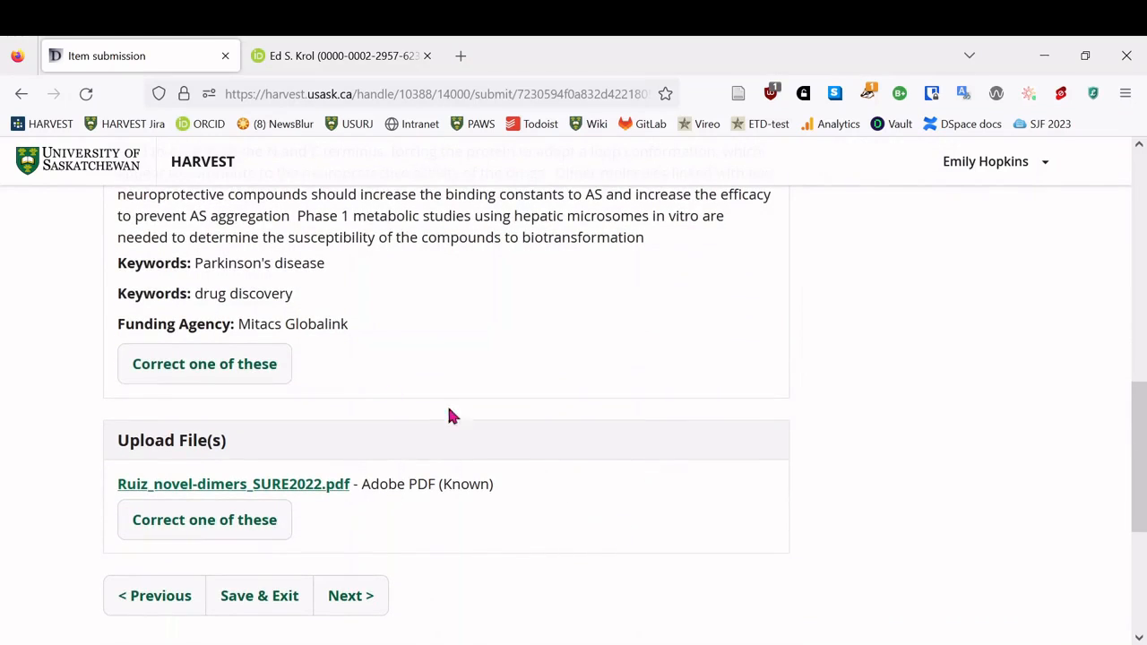
pyautogui.moveTo(506, 536)
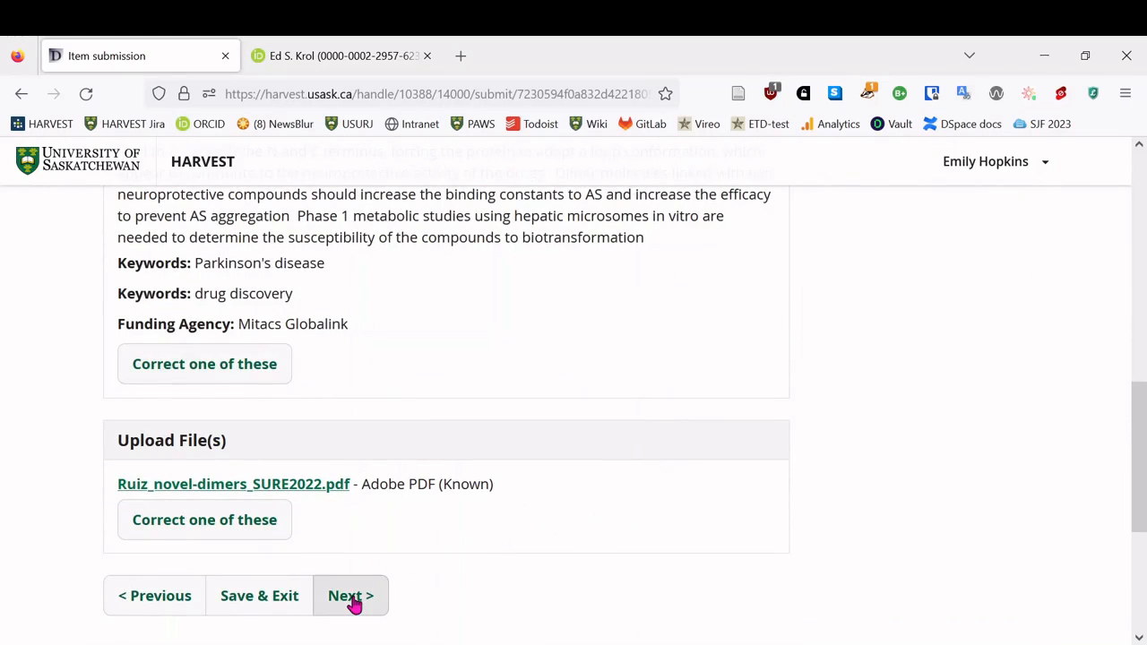
pyautogui.click(350, 595)
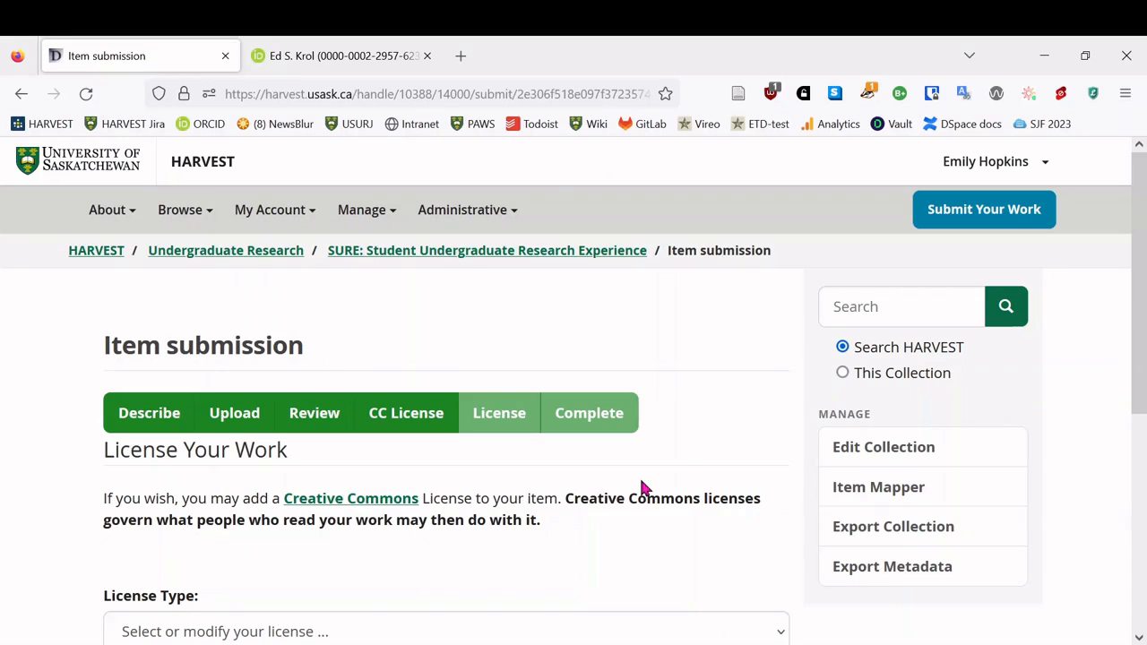
# - Choose a Creative Commons licence with no commercial uses and modifications allowed
pyautogui.scroll(-3)
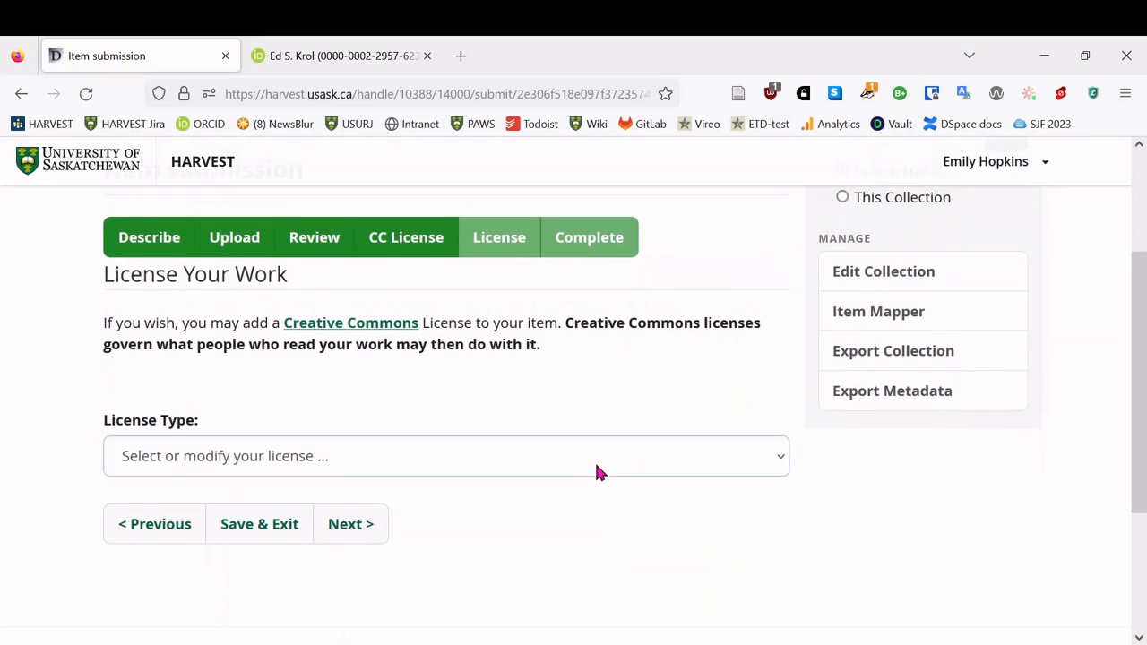
pyautogui.click(446, 455)
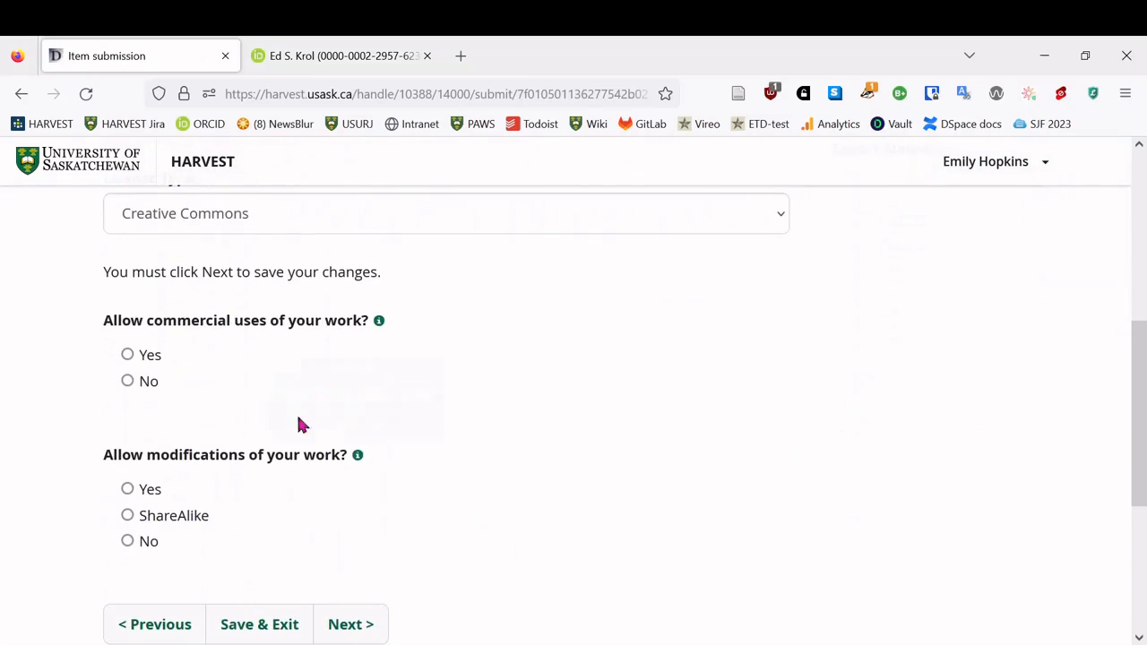
pyautogui.click(127, 379)
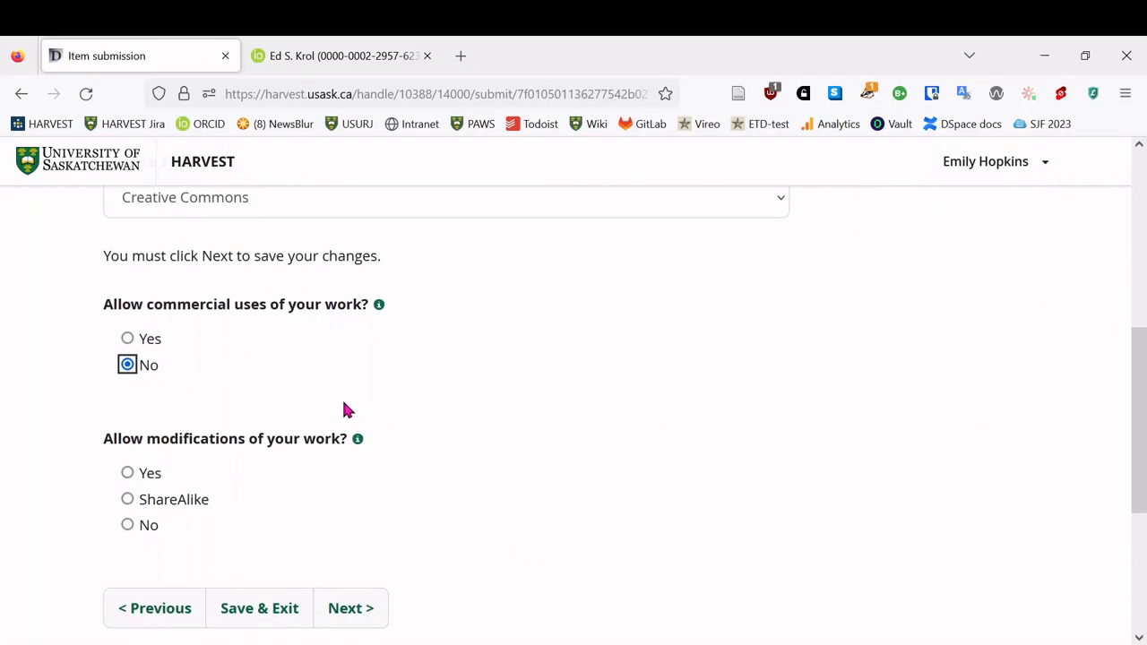
pyautogui.click(127, 473)
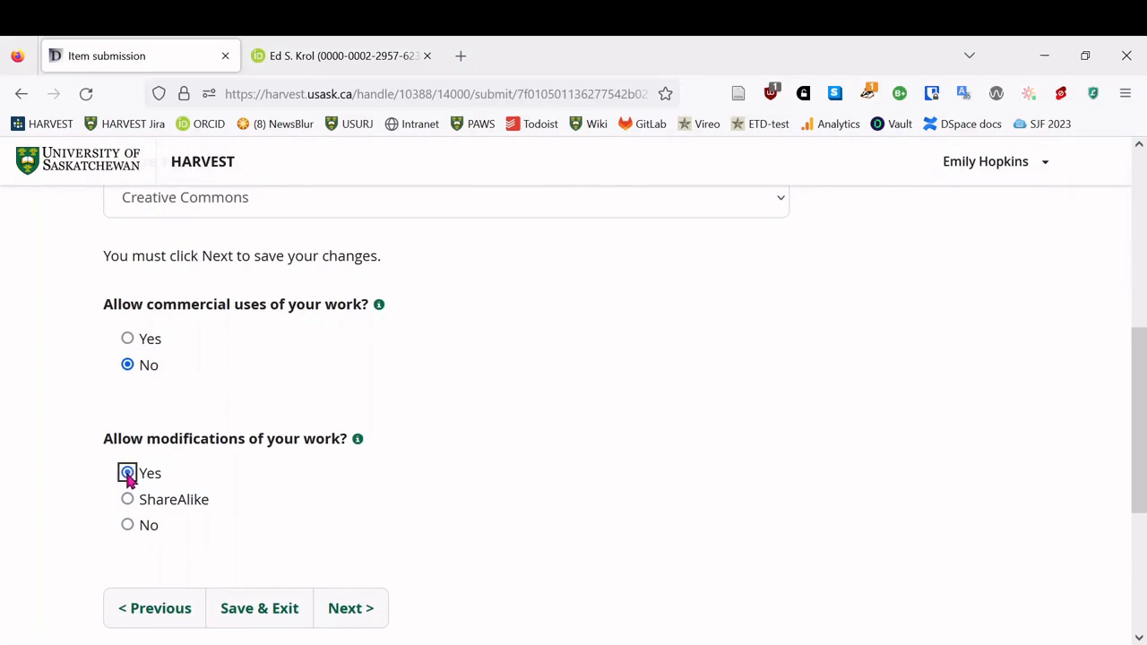
pyautogui.click(127, 473)
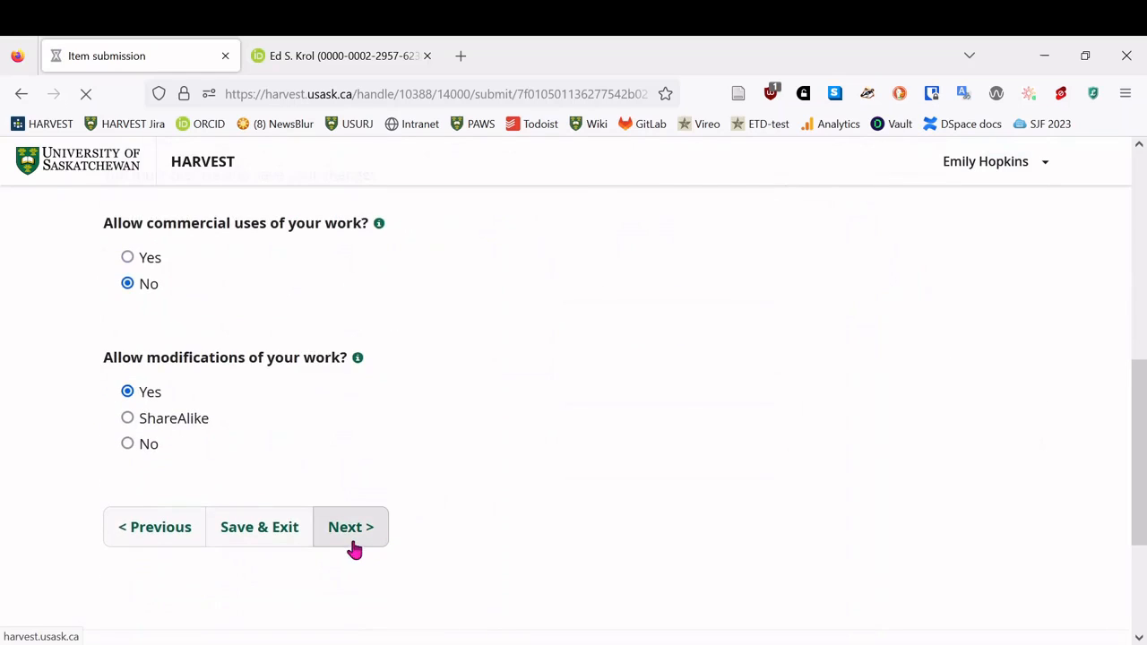
pyautogui.click(350, 526)
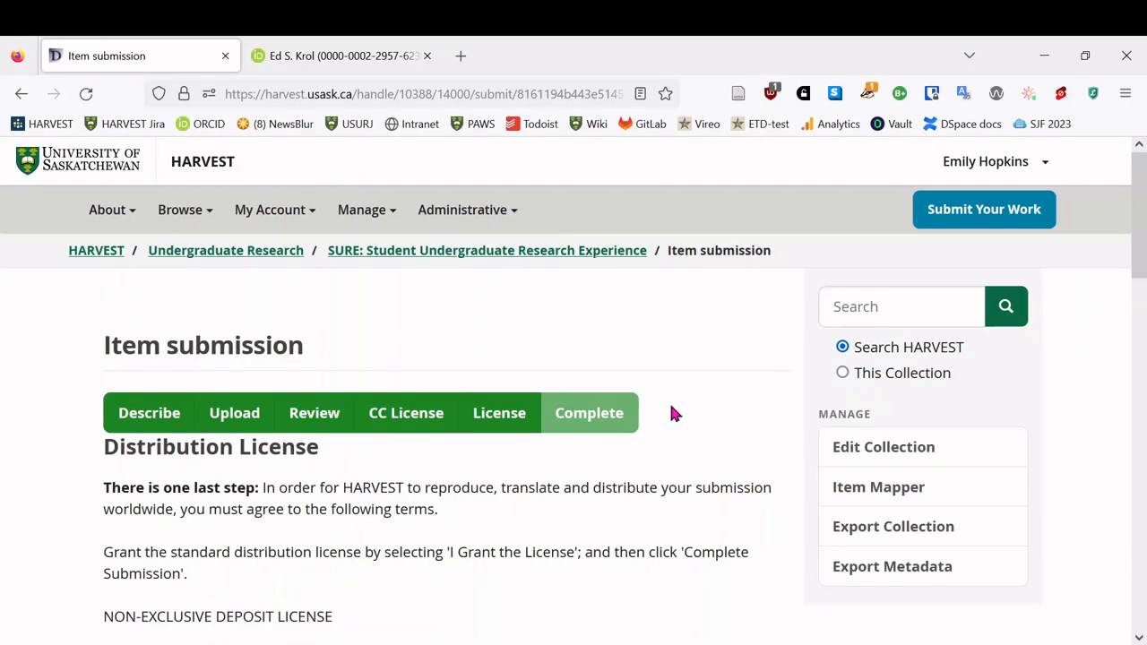
# - Grant the distribution licence and complete the poster submission
pyautogui.scroll(-3)
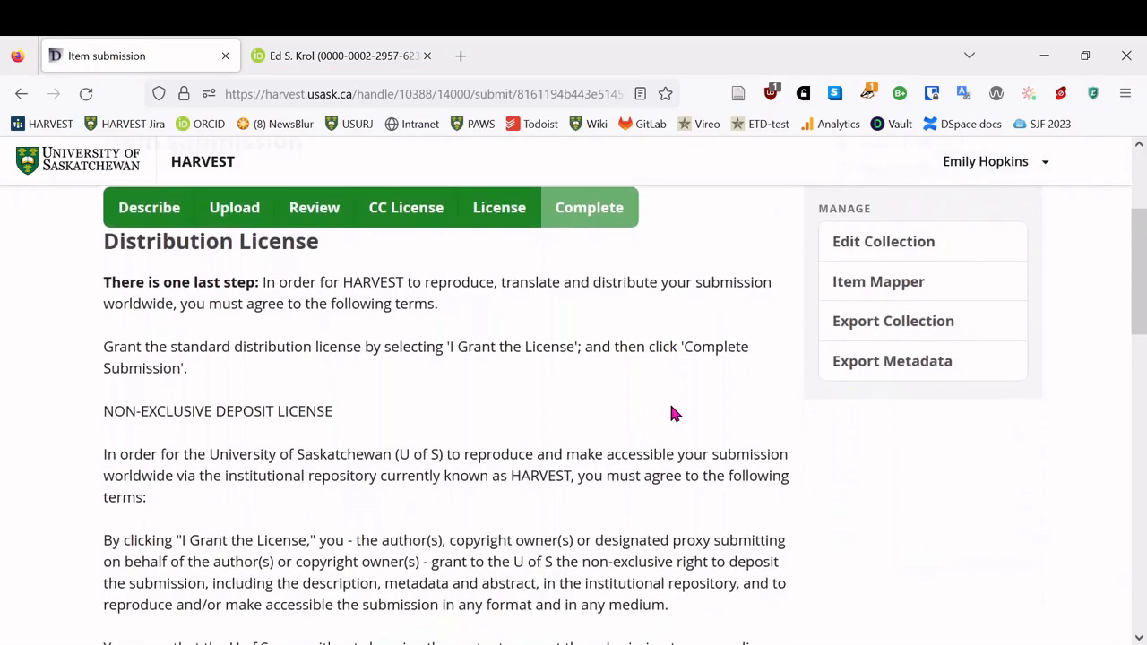
pyautogui.scroll(-3)
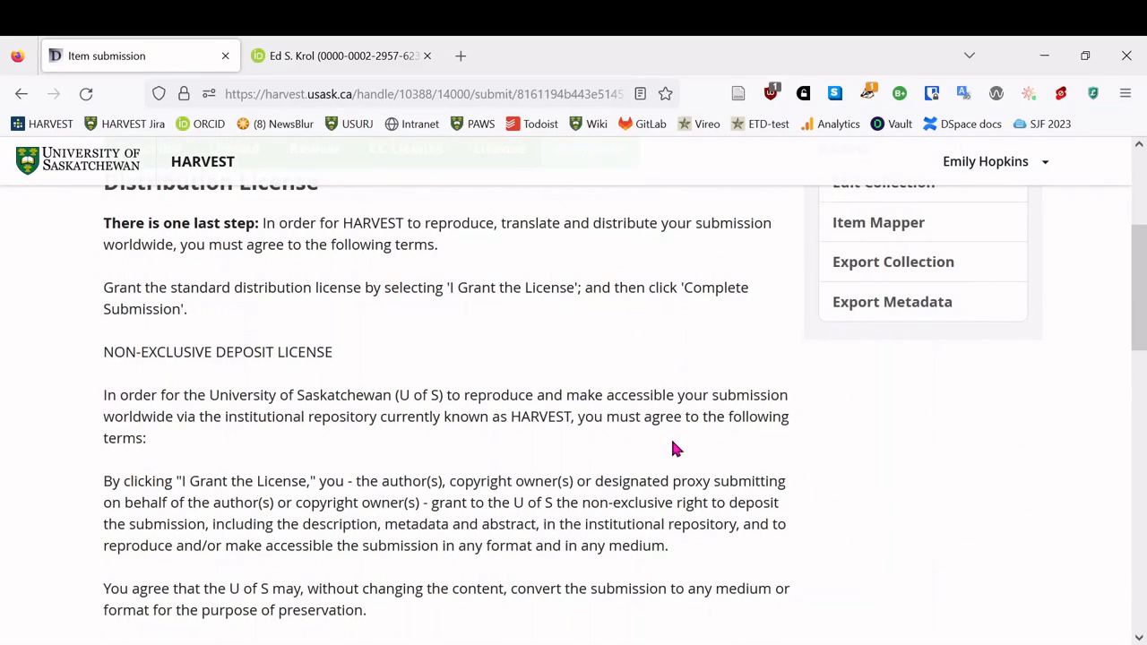
pyautogui.scroll(-3)
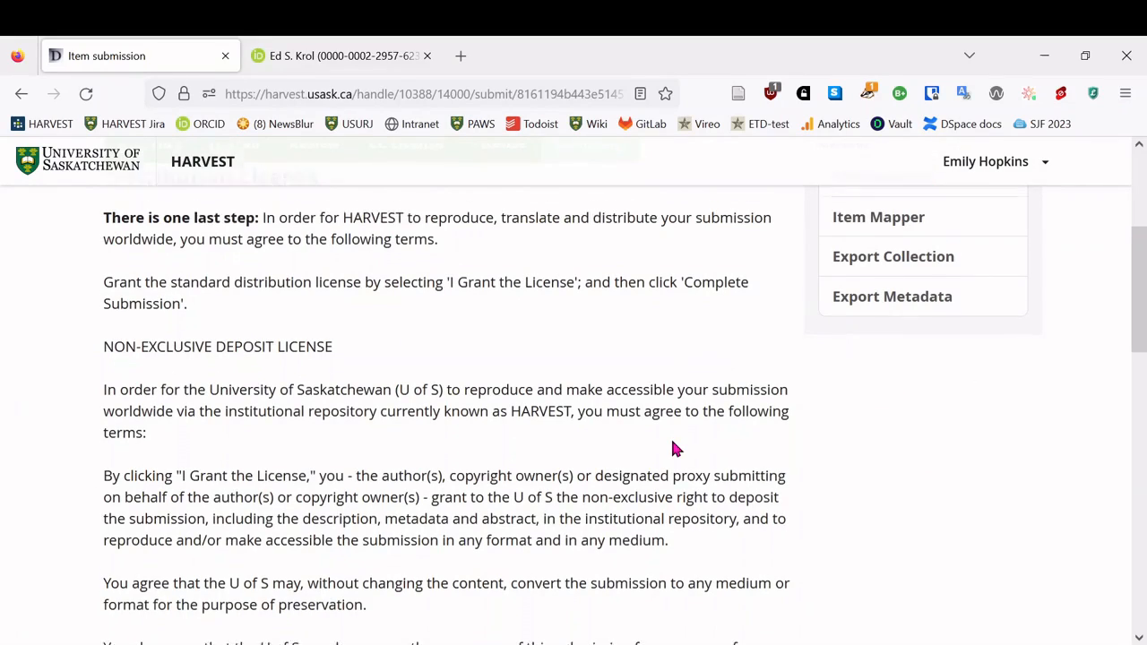
pyautogui.scroll(-3)
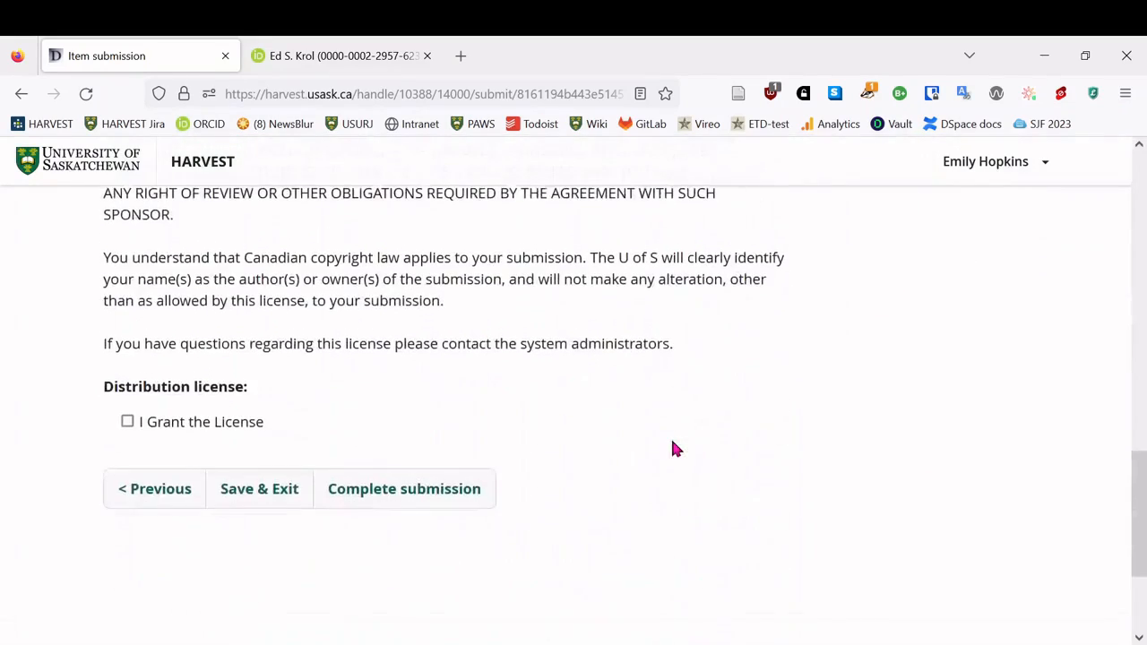
pyautogui.click(127, 421)
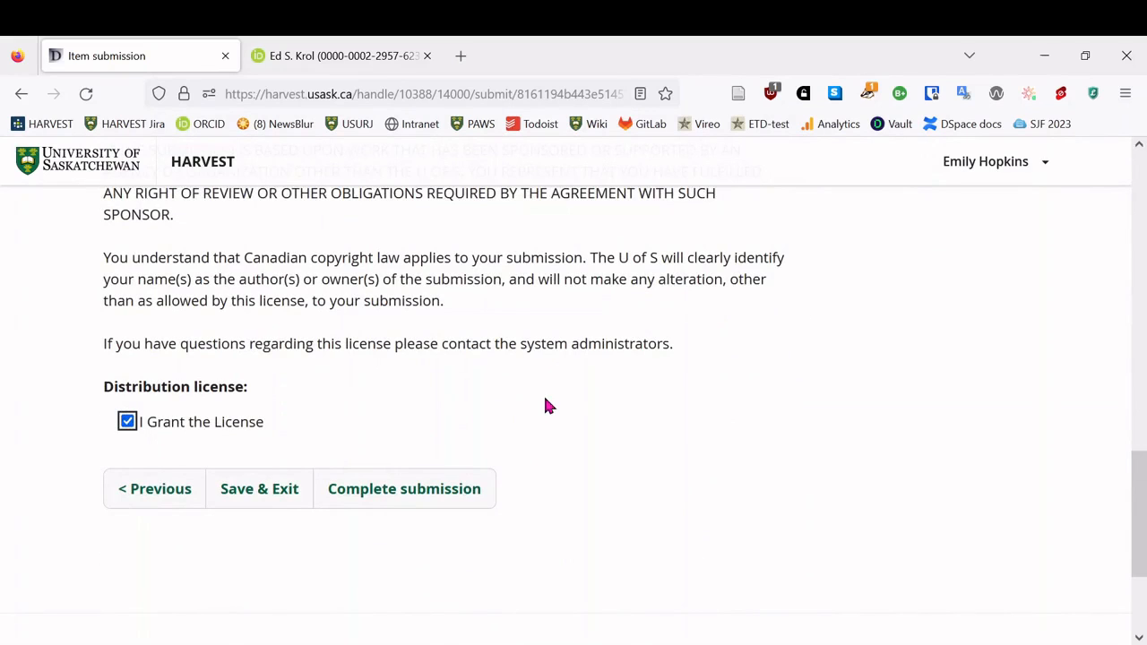
pyautogui.click(404, 488)
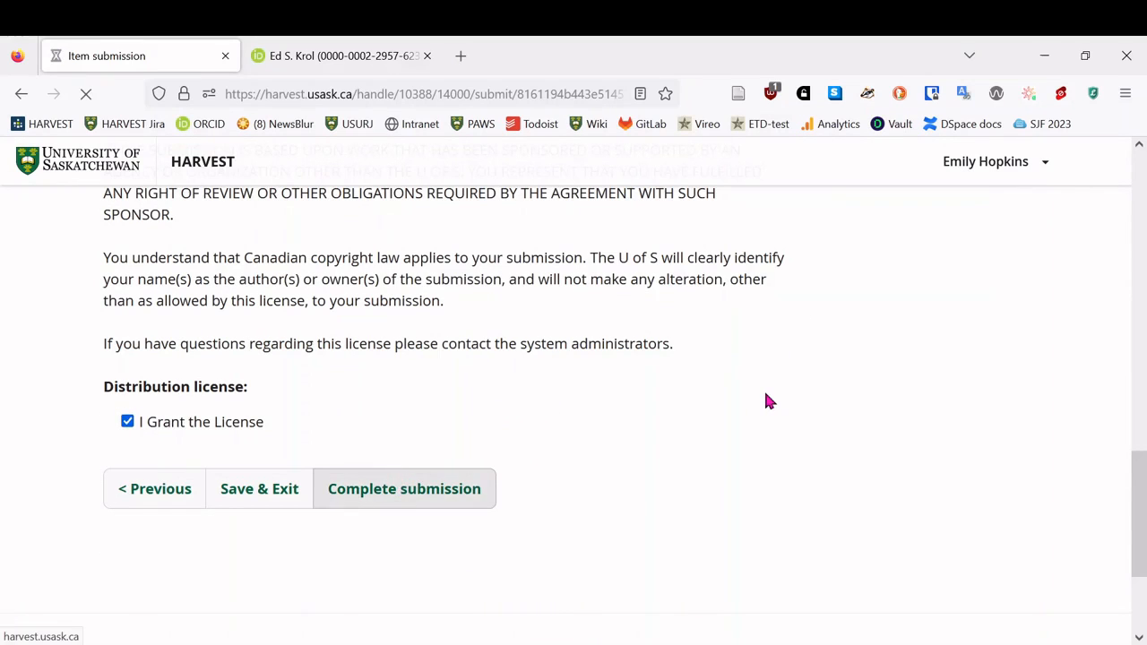
pyautogui.click(404, 488)
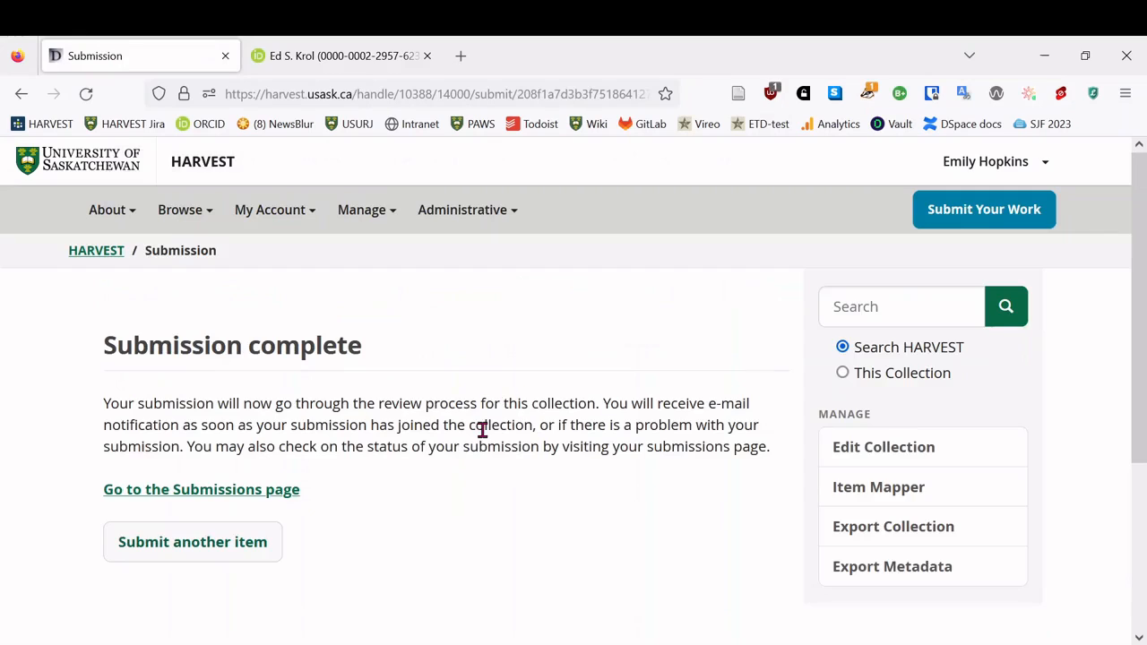
pyautogui.moveTo(476, 361)
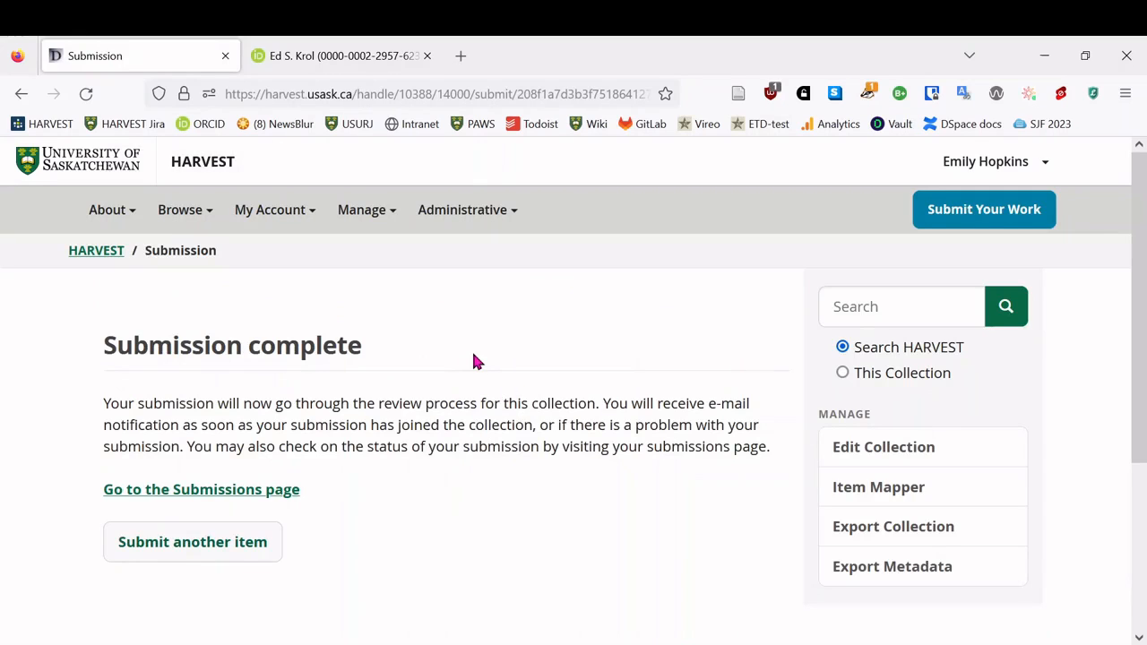
# - Follow the HARVEST breadcrumb to the home page's Recently Added list
pyautogui.click(202, 162)
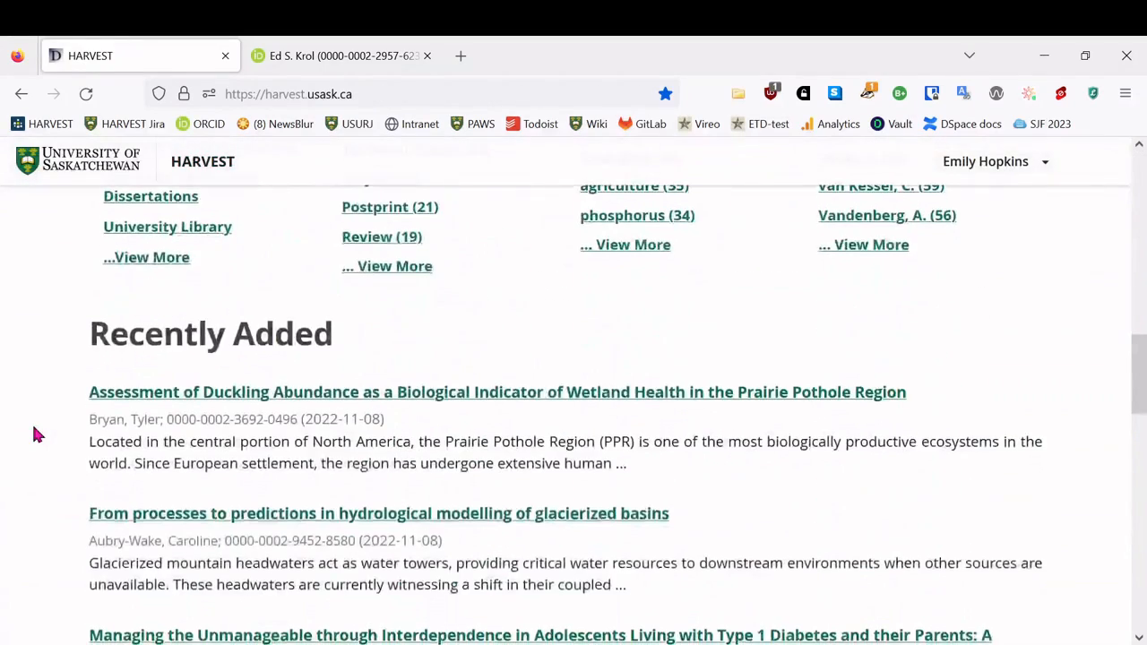
# - Refresh the home page and open the new 'Novel dimers as inhibitors of alpha-synuclein aggregation' item page
pyautogui.click(86, 93)
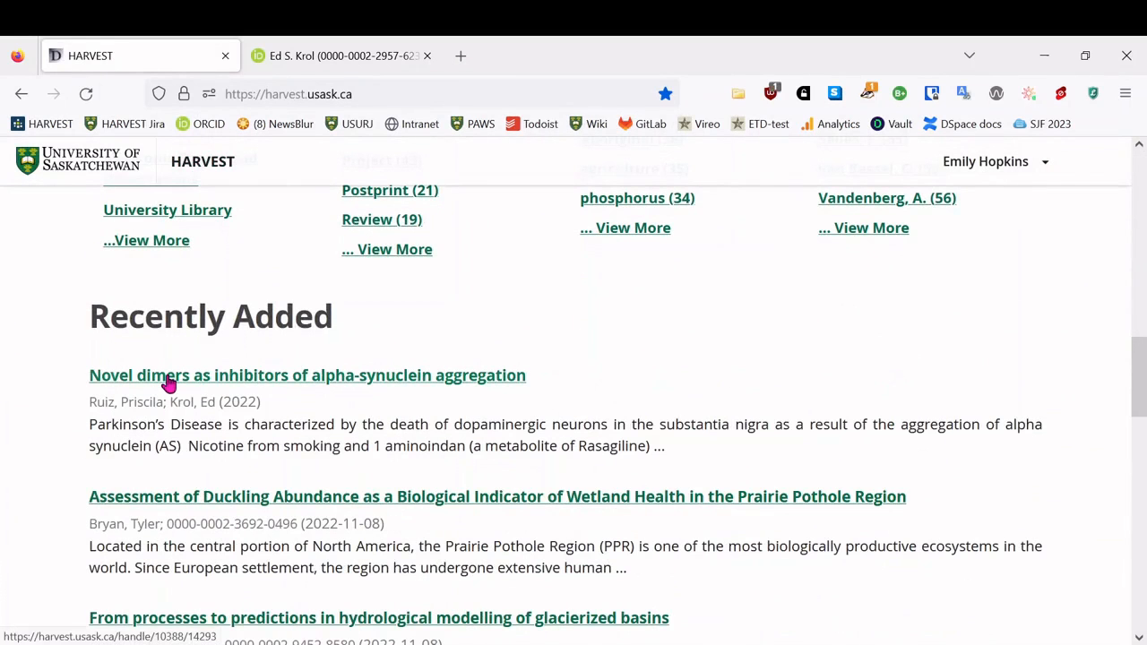
pyautogui.click(307, 375)
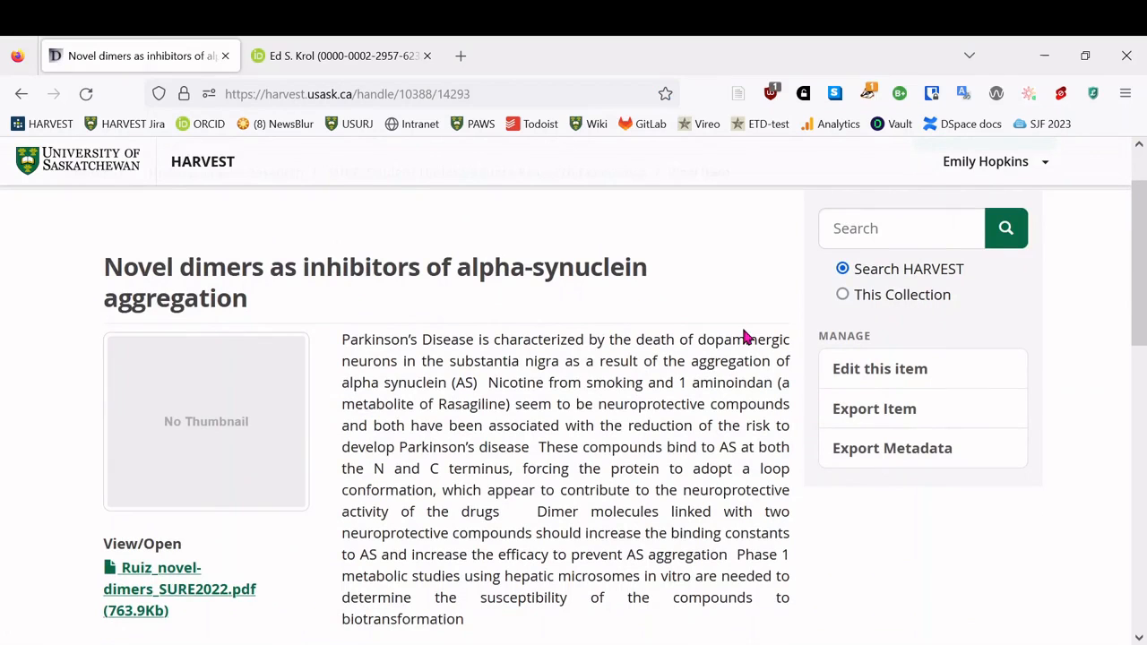
pyautogui.scroll(-3)
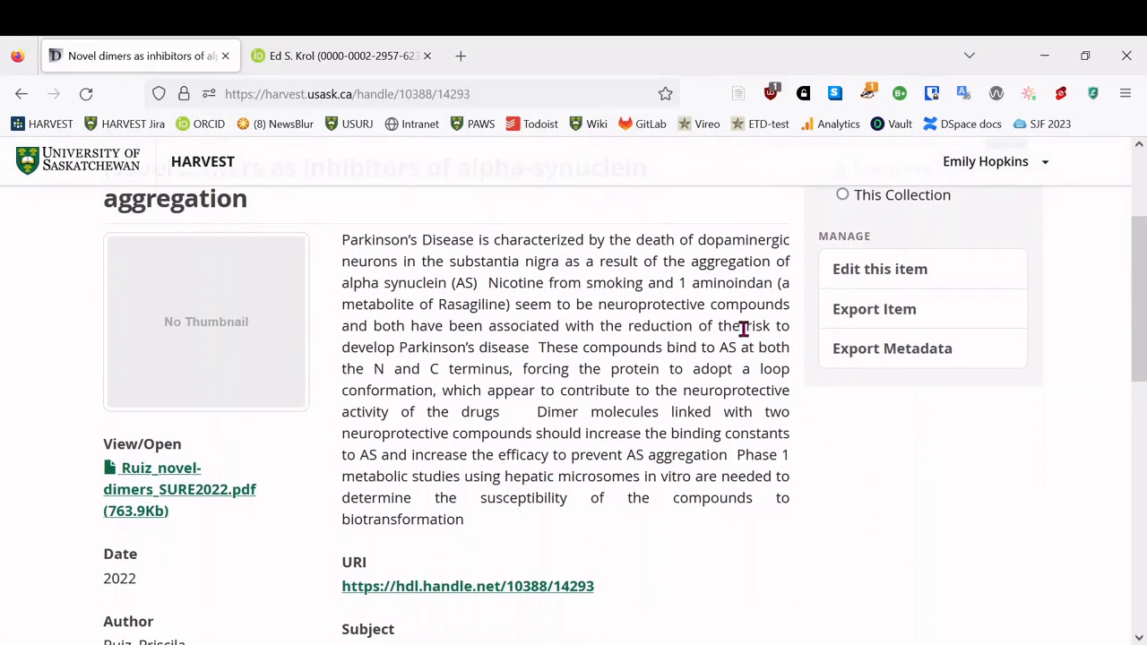
pyautogui.scroll(-3)
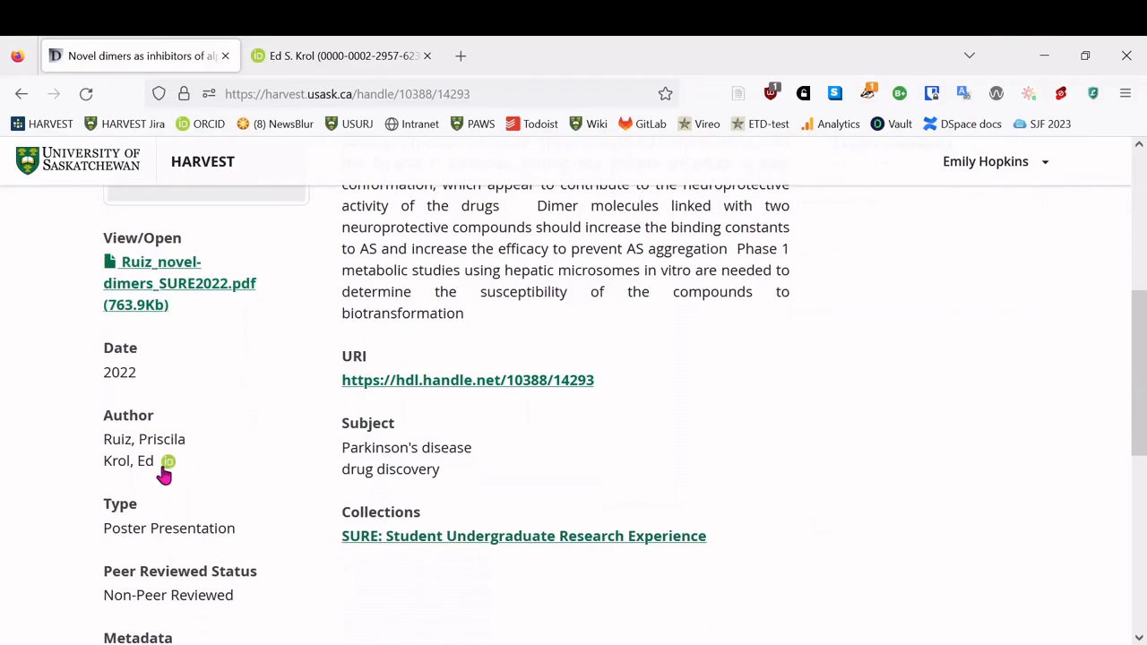
pyautogui.scroll(-3)
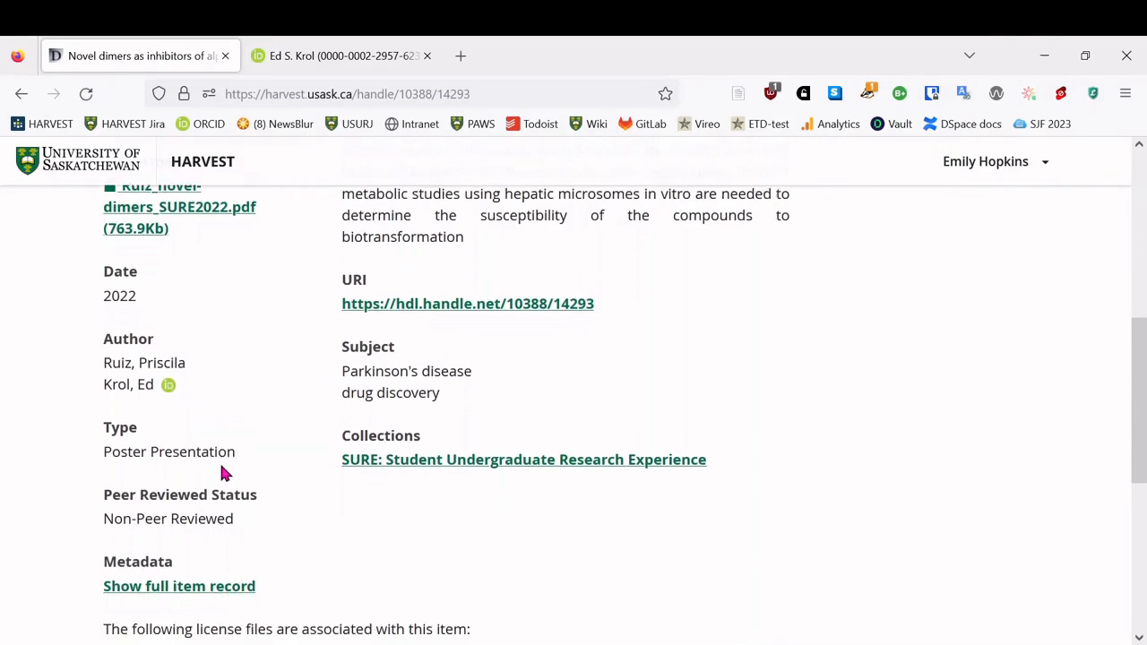
pyautogui.scroll(-3)
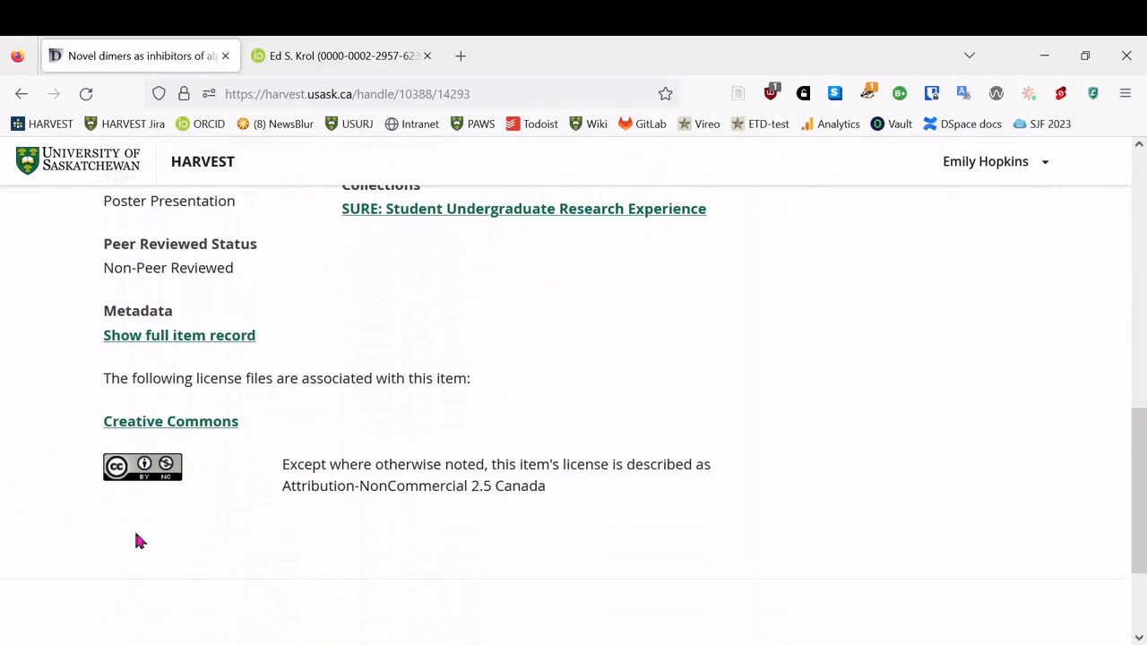
pyautogui.scroll(3)
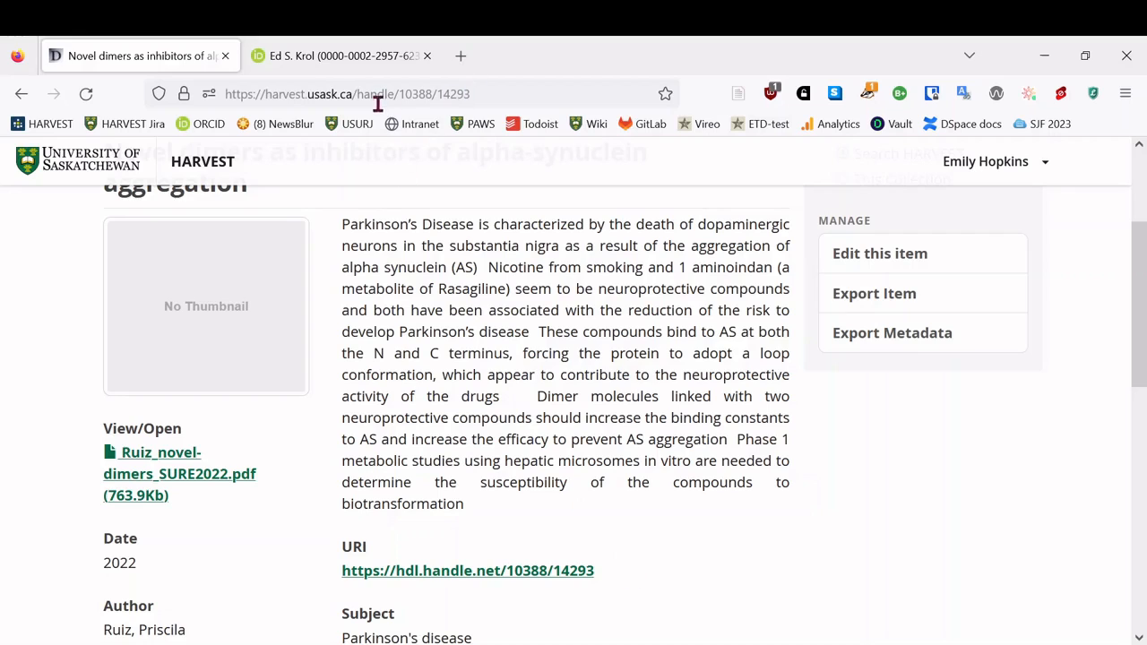
pyautogui.moveTo(725, 514)
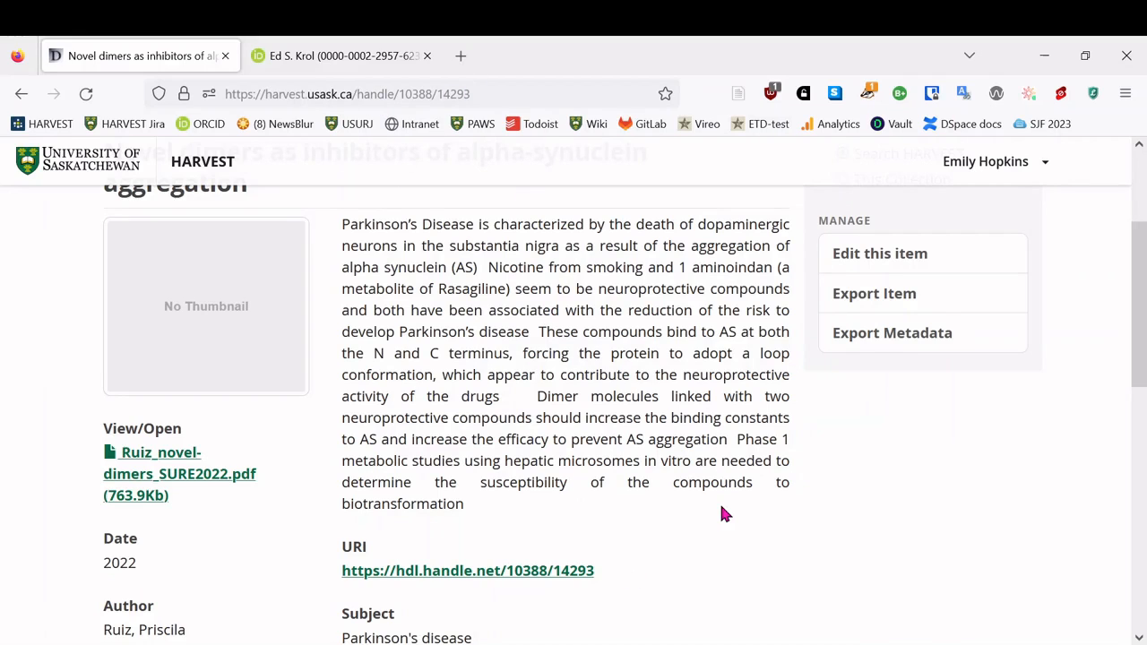
pyautogui.moveTo(649, 587)
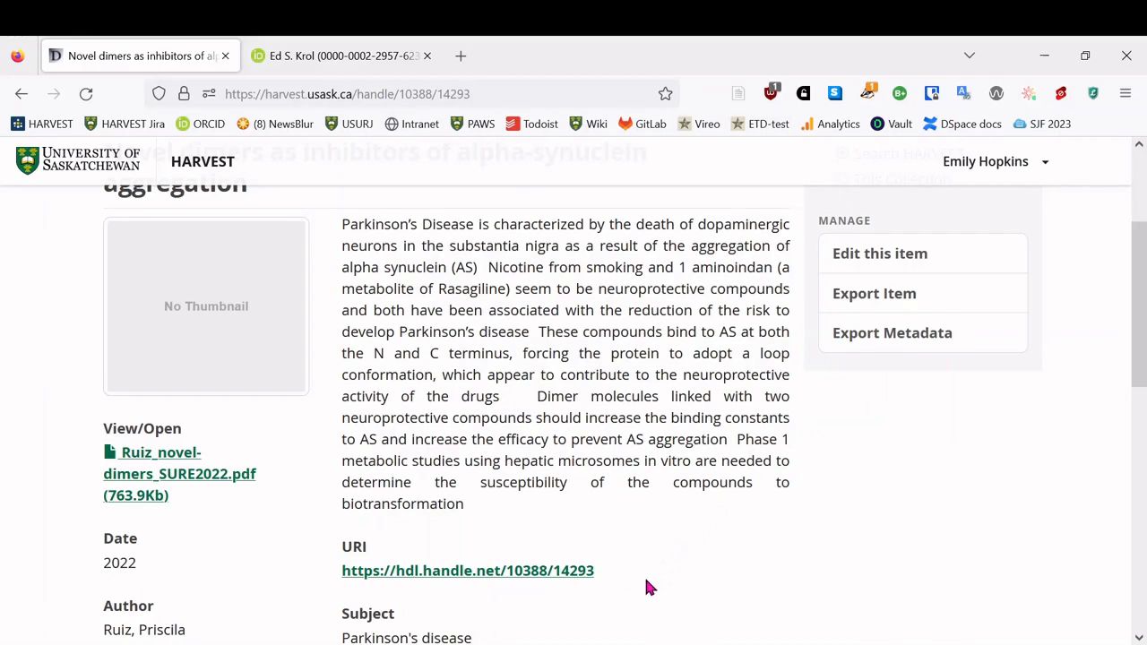